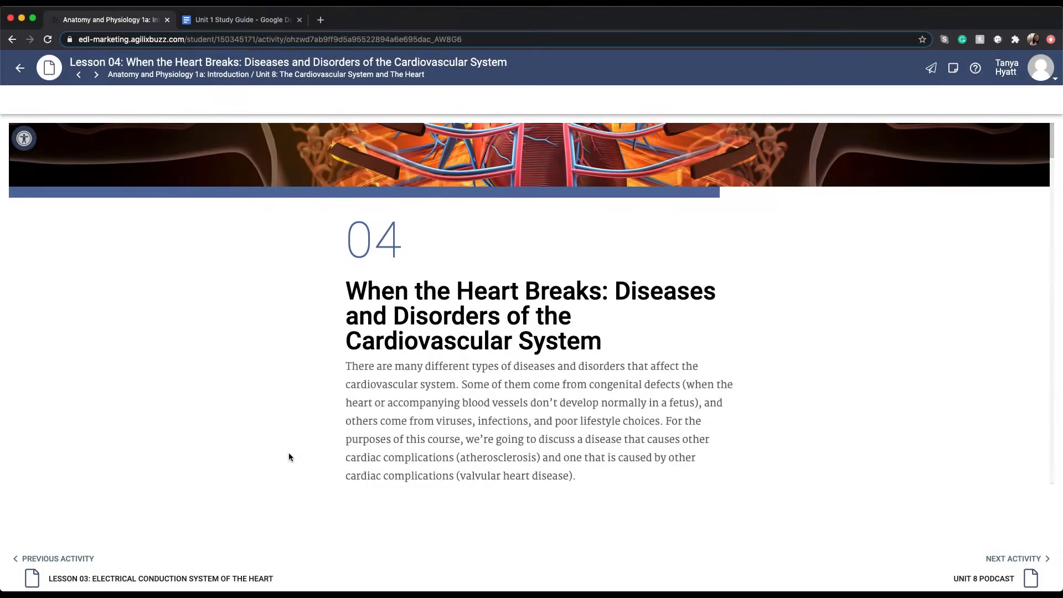
- Scroll through the activities and try selecting the words ischemia and infarction
scroll("down", 3)
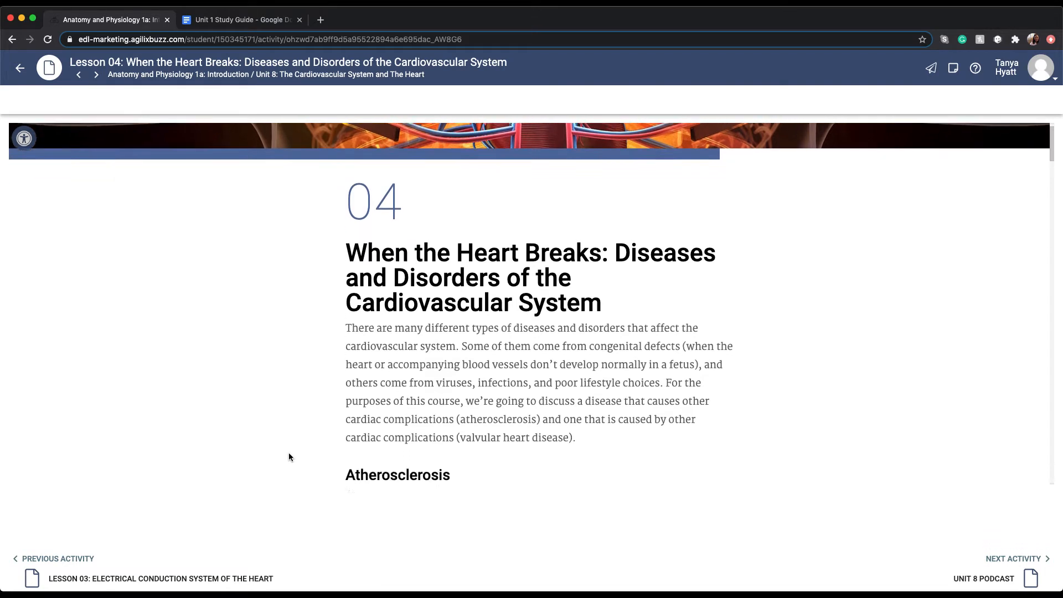
scroll("down", 3)
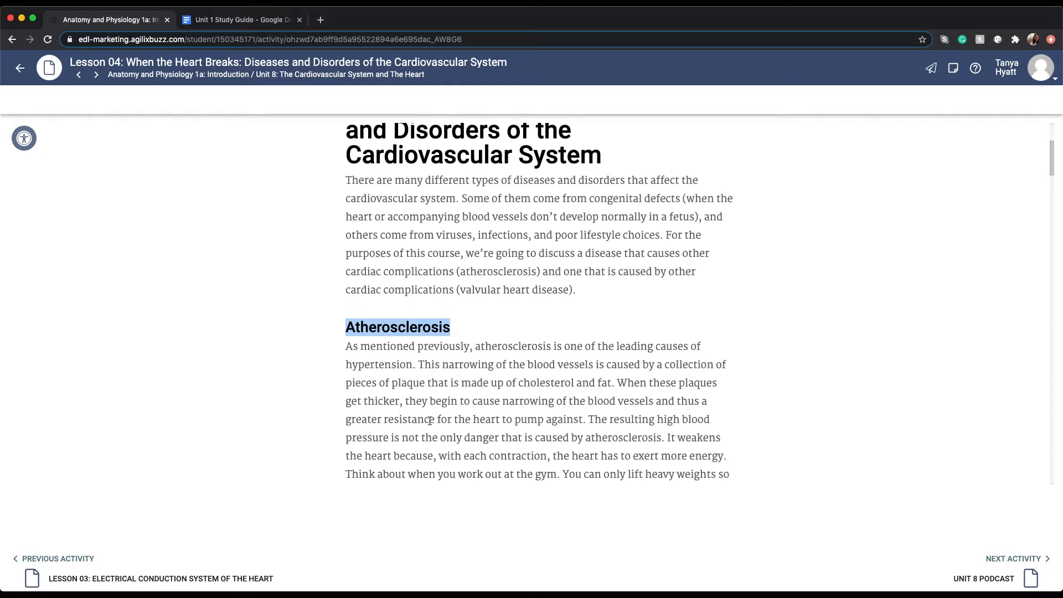
scroll("down", 3)
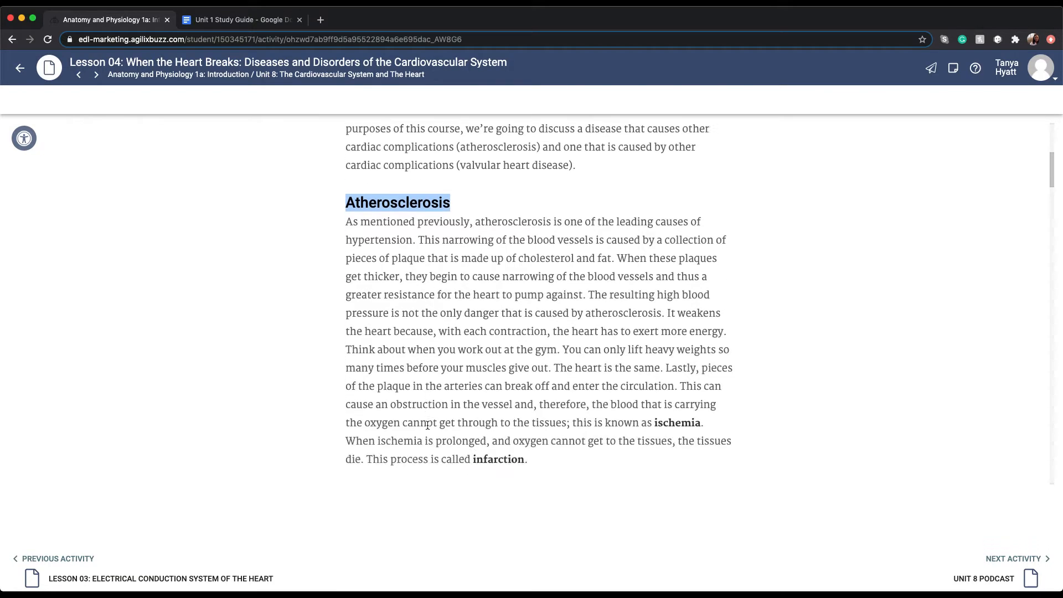
scroll("down", 3)
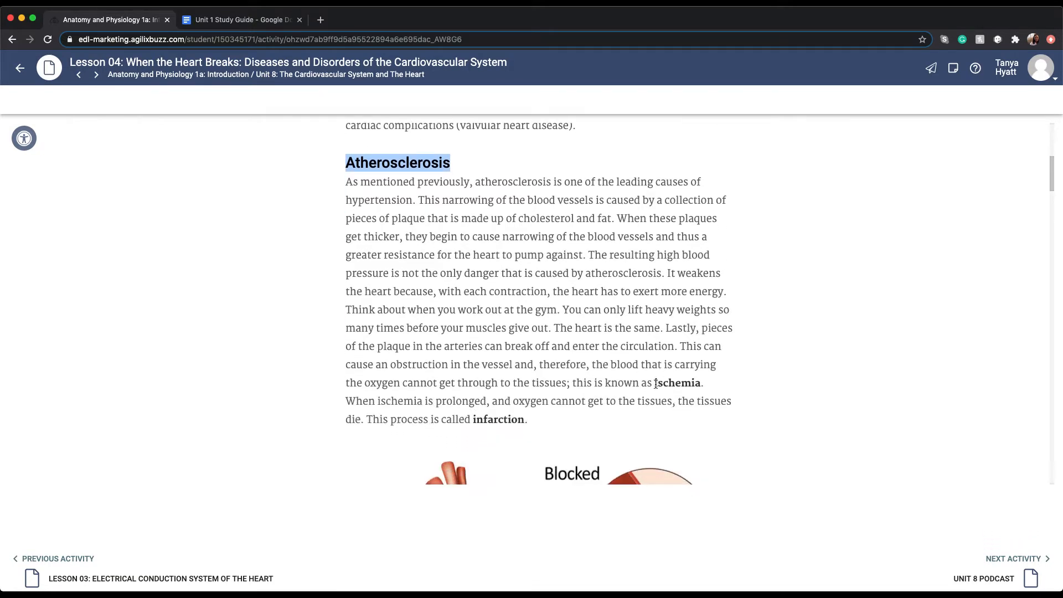
double_click(678, 382)
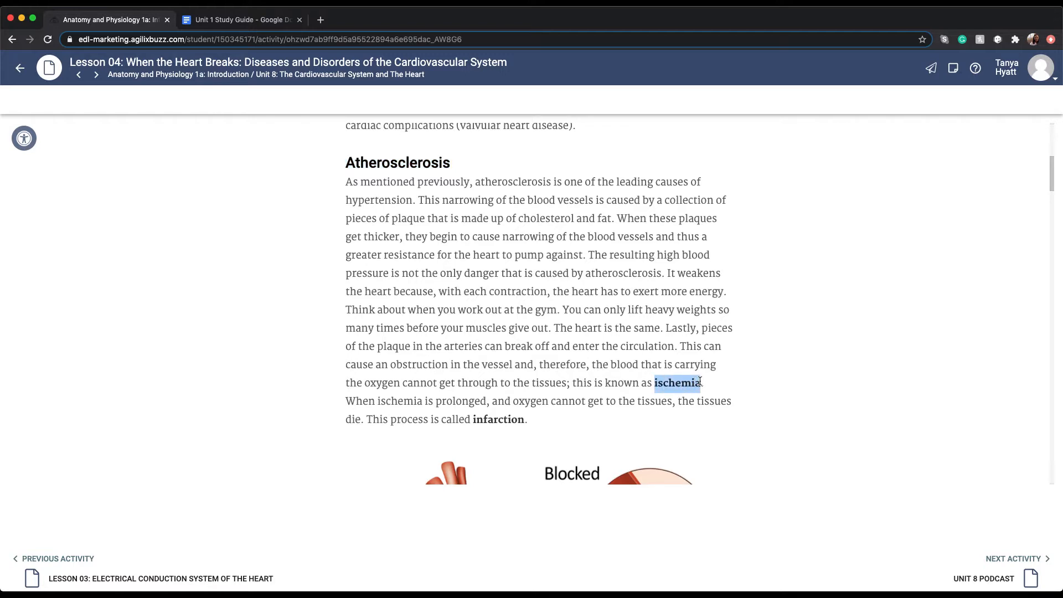
double_click(498, 418)
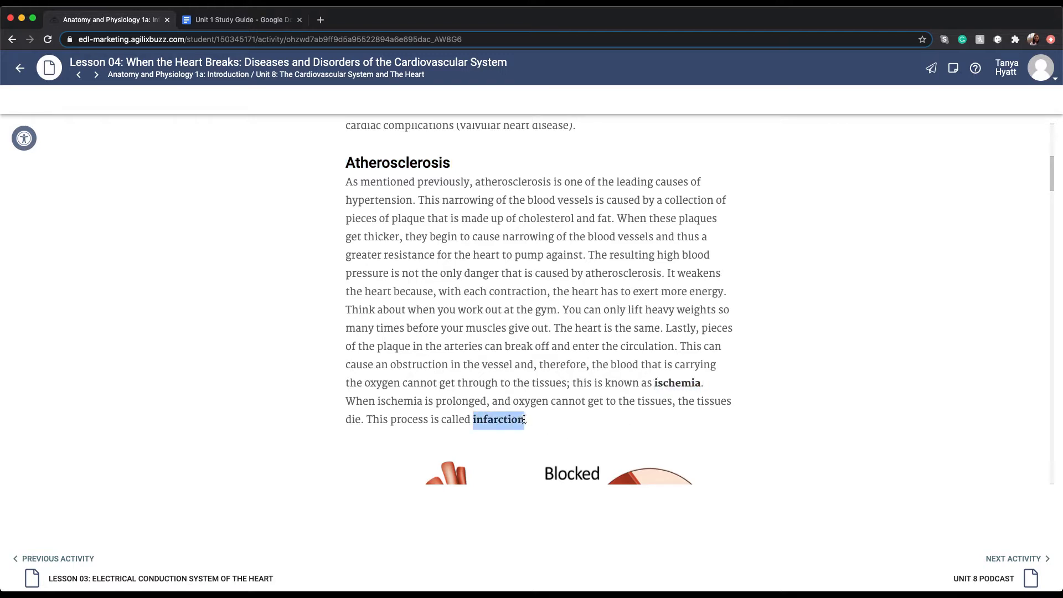
scroll("down", 3)
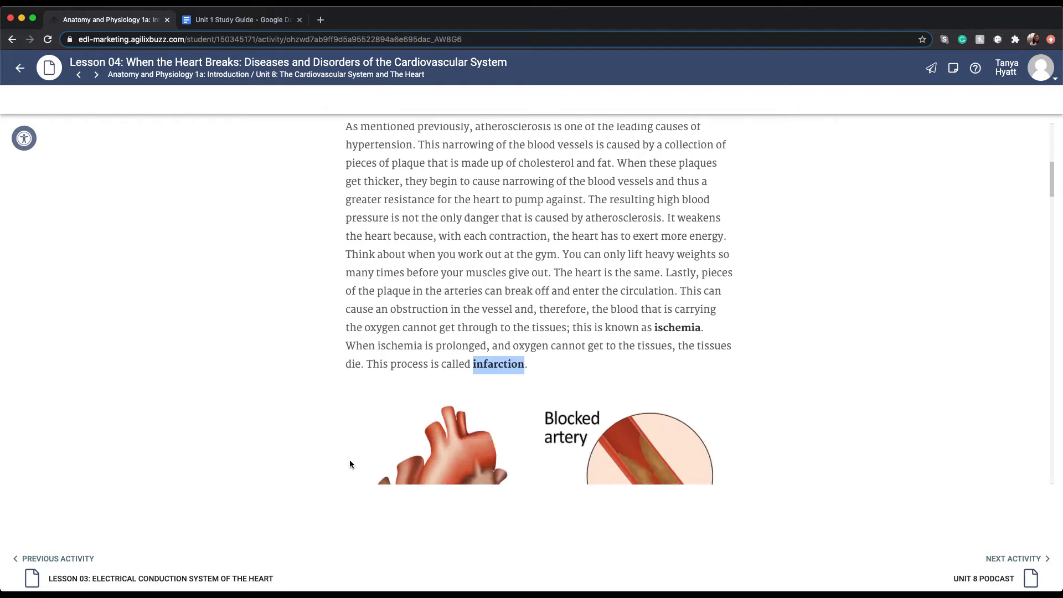
scroll("down", 3)
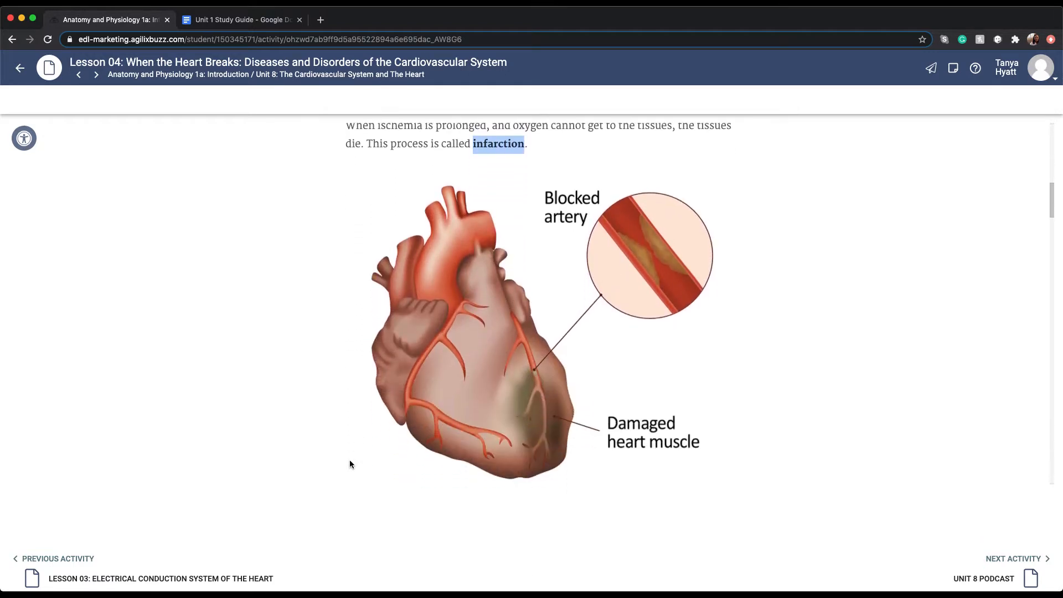
scroll("down", 3)
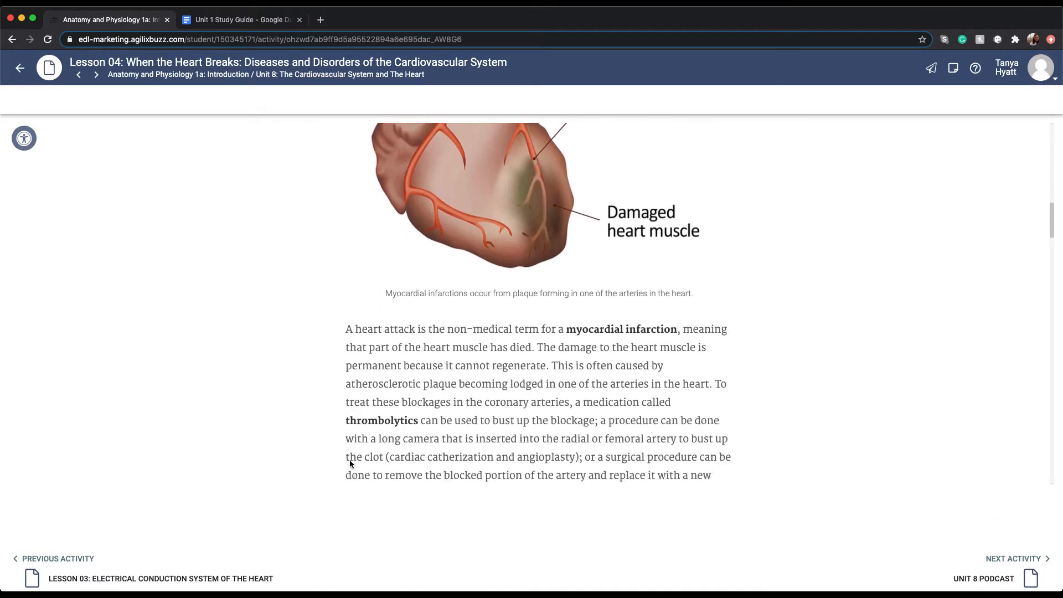
scroll("up", 3)
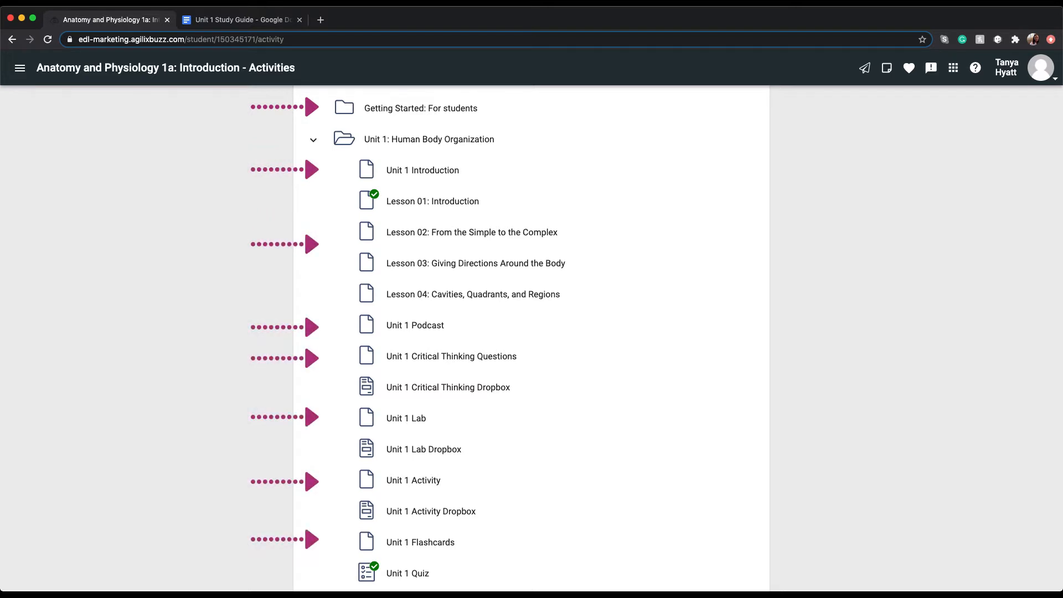
mouse_move(433, 201)
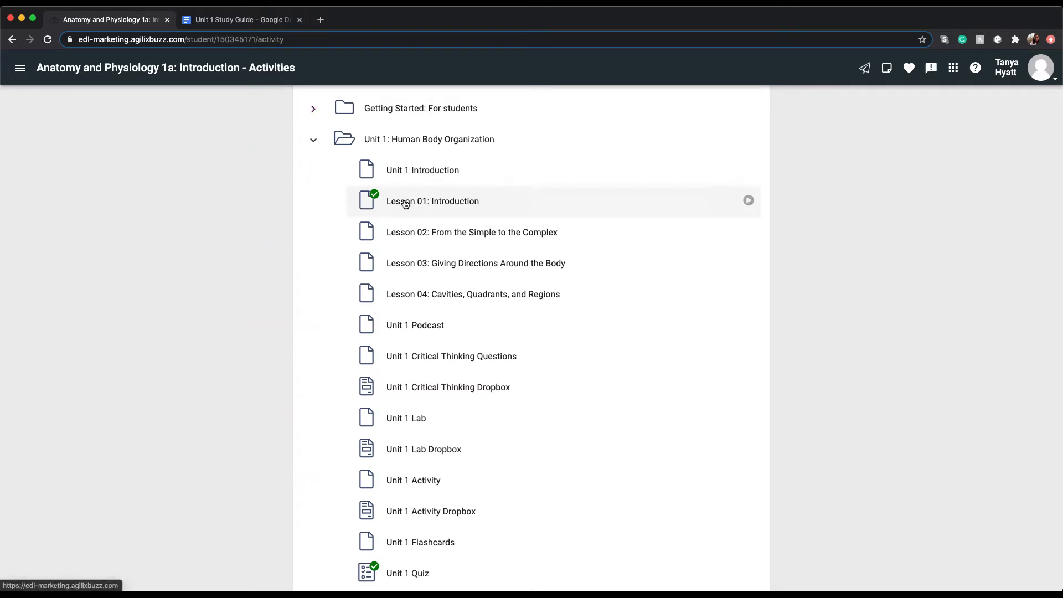
- Open Lesson 01: Introduction and scroll down to Anatomy and its Levels
left_click(433, 201)
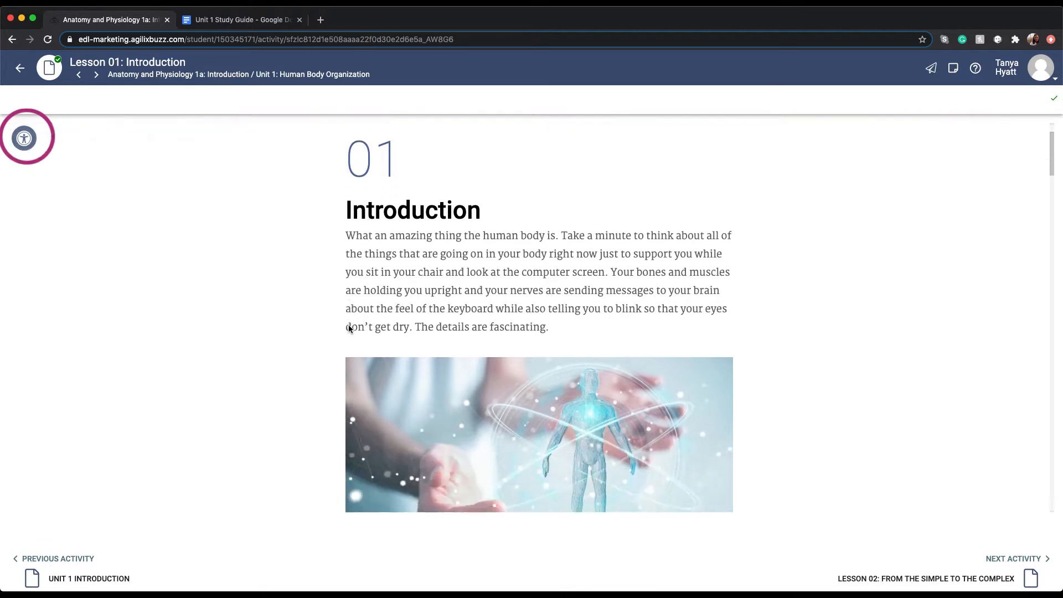
scroll("down", 3)
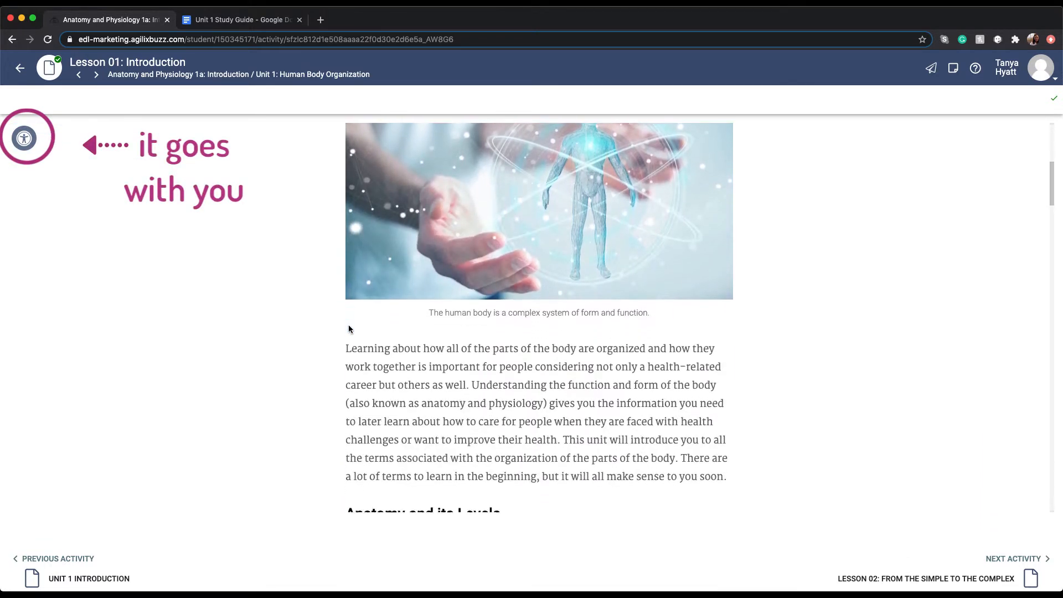
scroll("down", 3)
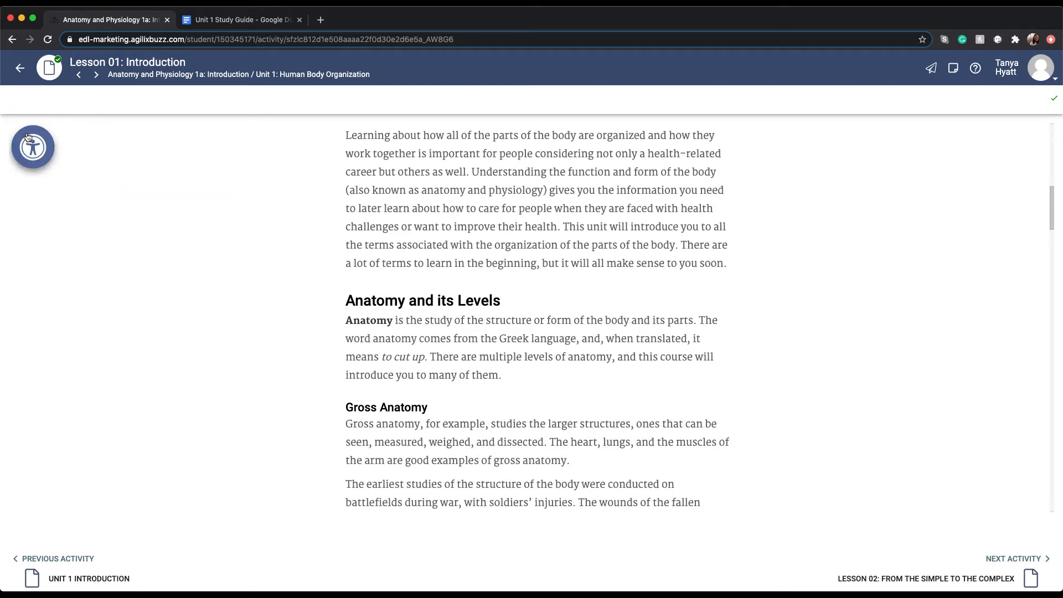
- Open the Literacy Support Toolbar, close it, reopen it and scroll to Gross Anatomy
left_click(32, 147)
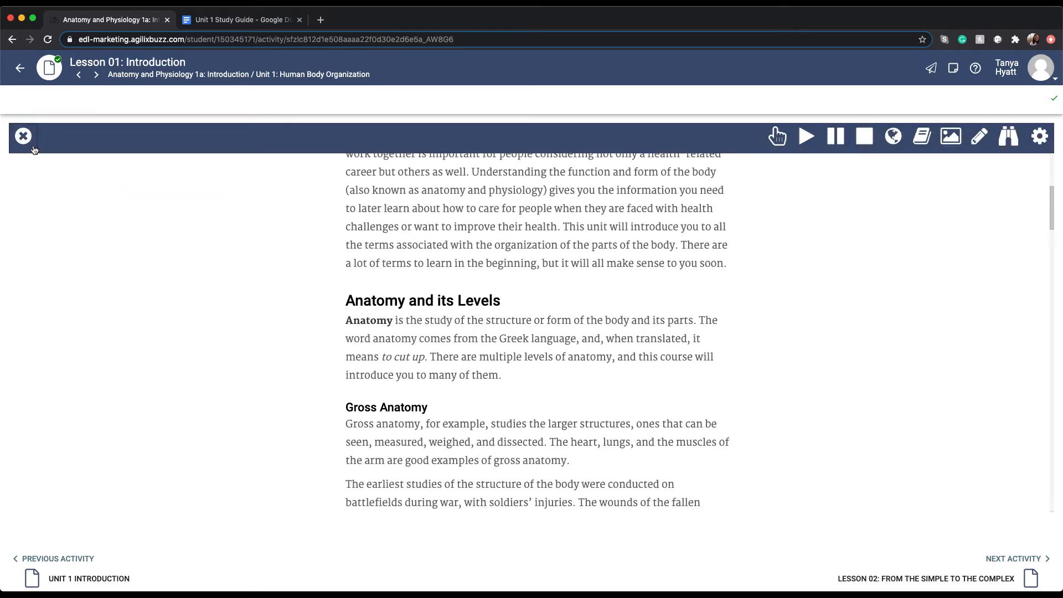
left_click(23, 136)
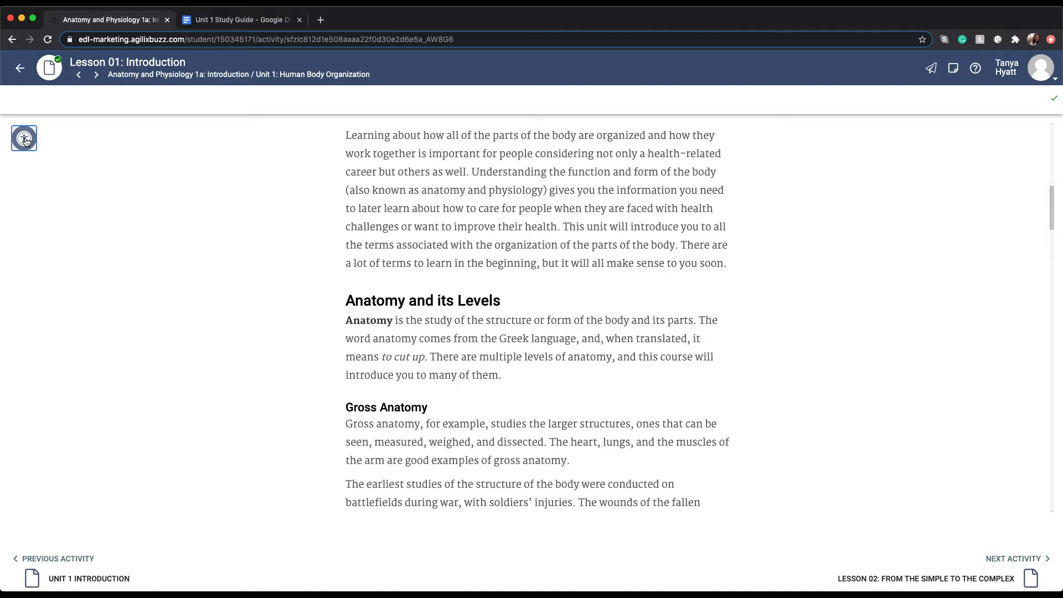
left_click(23, 138)
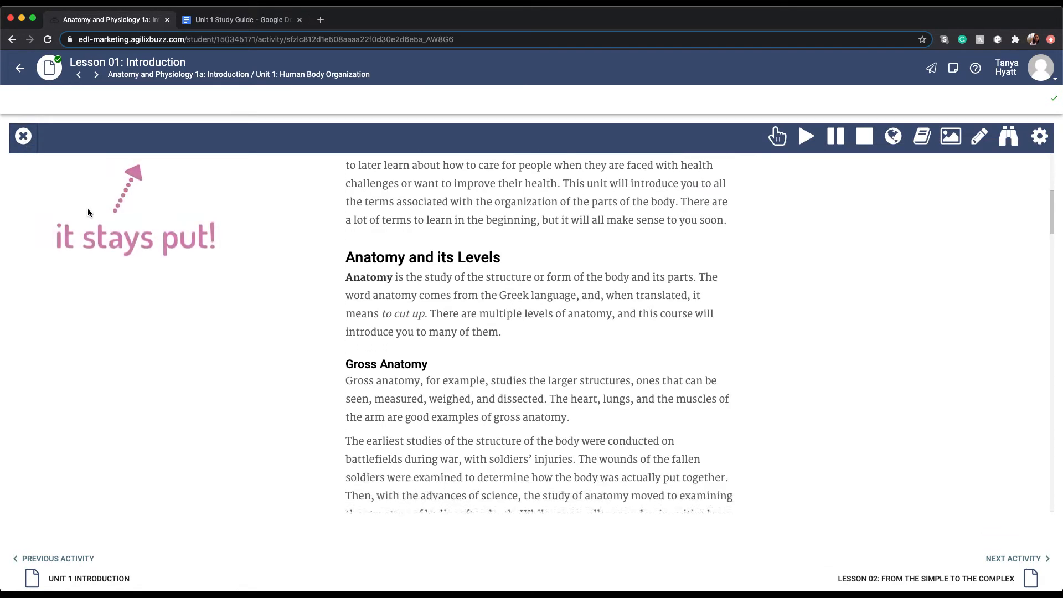
scroll("down", 3)
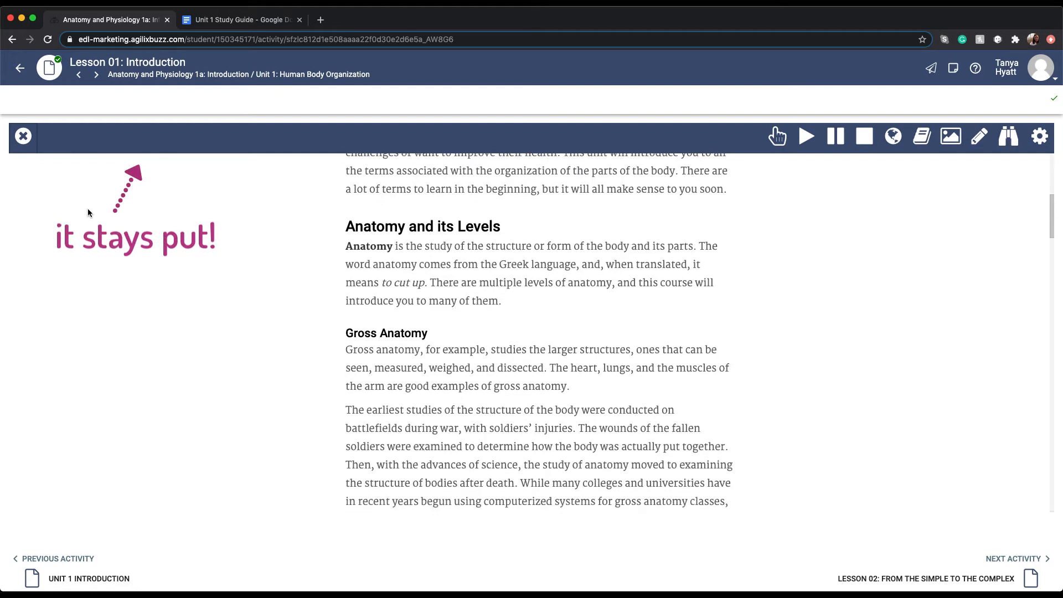
scroll("down", 3)
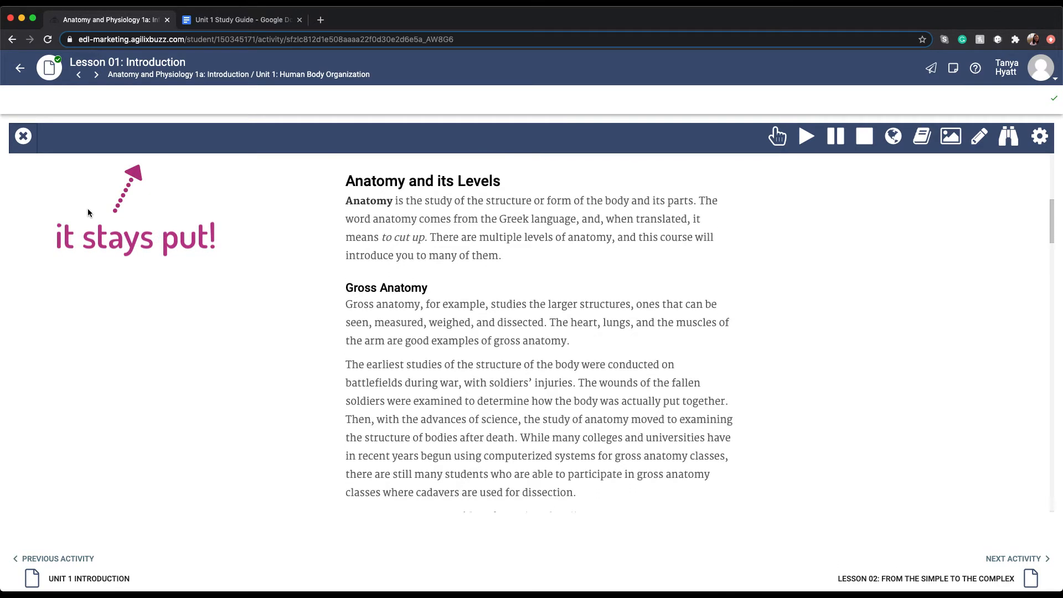
scroll("down", 3)
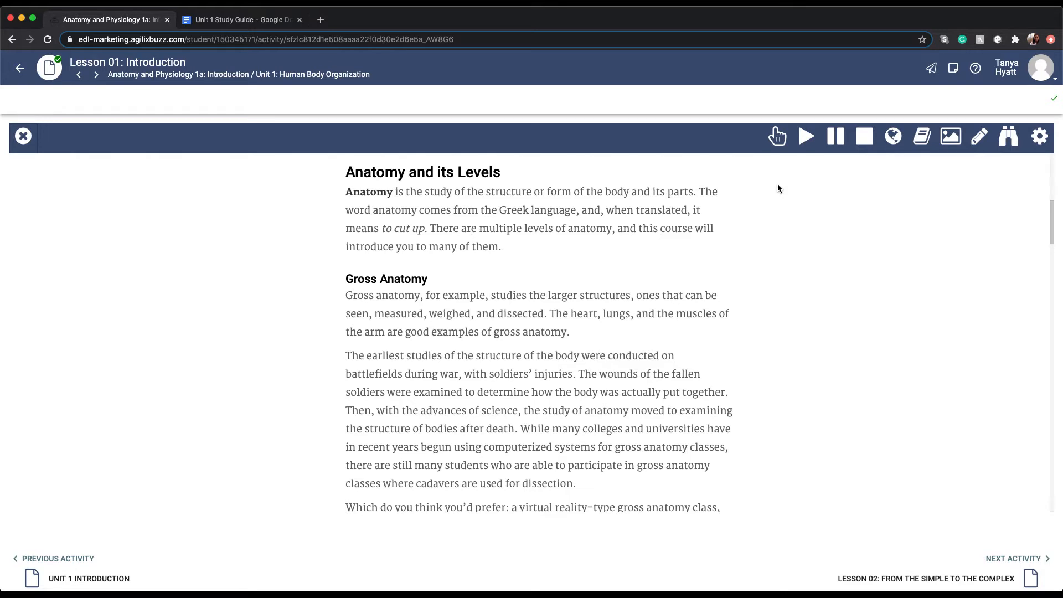
- Use click-to-speak on the anatomy sentence, pause, resume and stop the reading
left_click(778, 137)
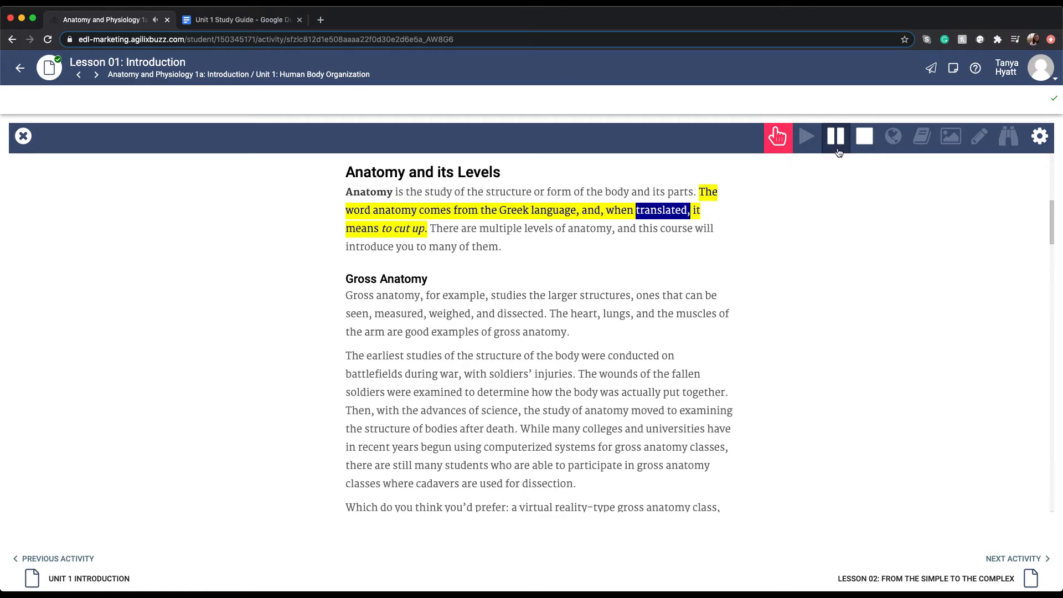
left_click(835, 136)
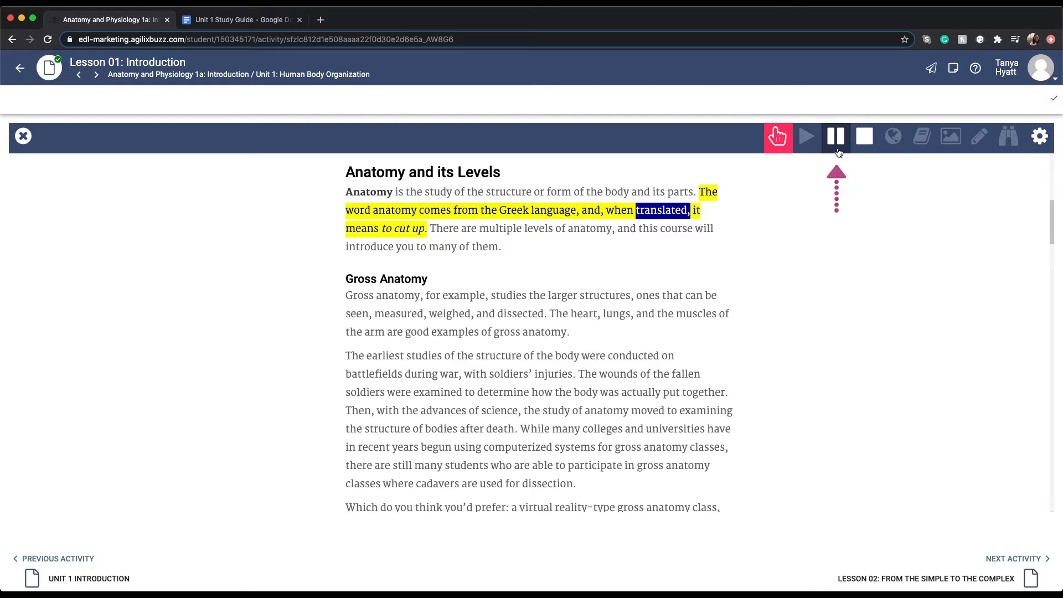
left_click(836, 136)
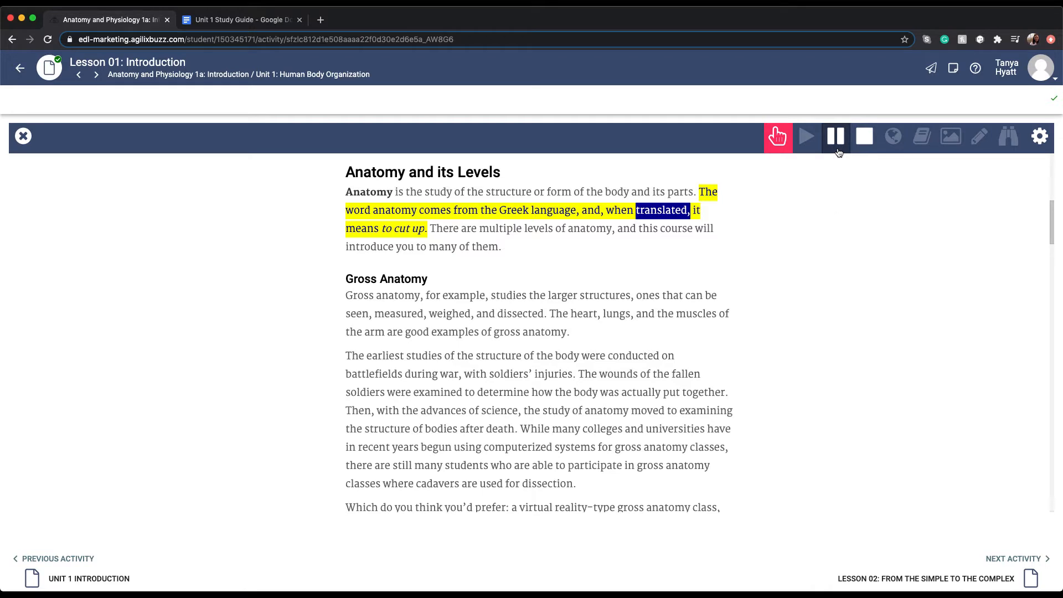
left_click(864, 136)
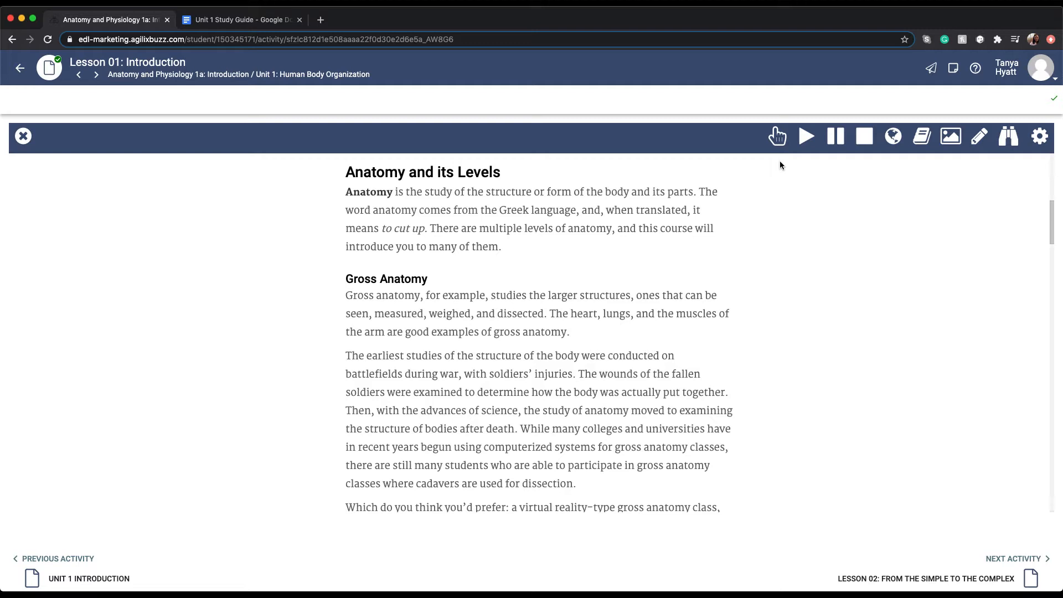
mouse_move(377, 285)
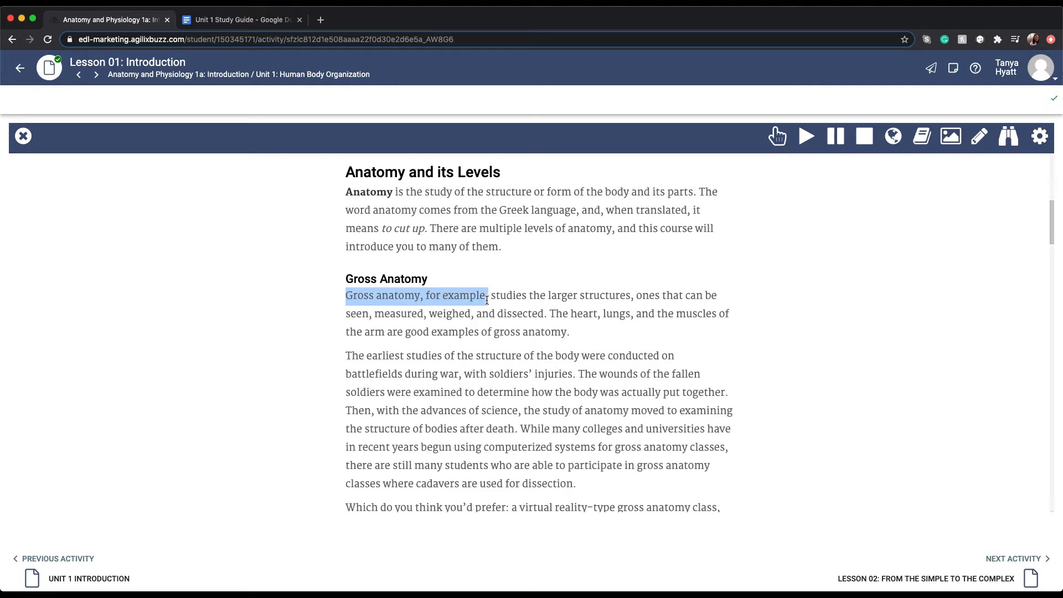
mouse_move(806, 136)
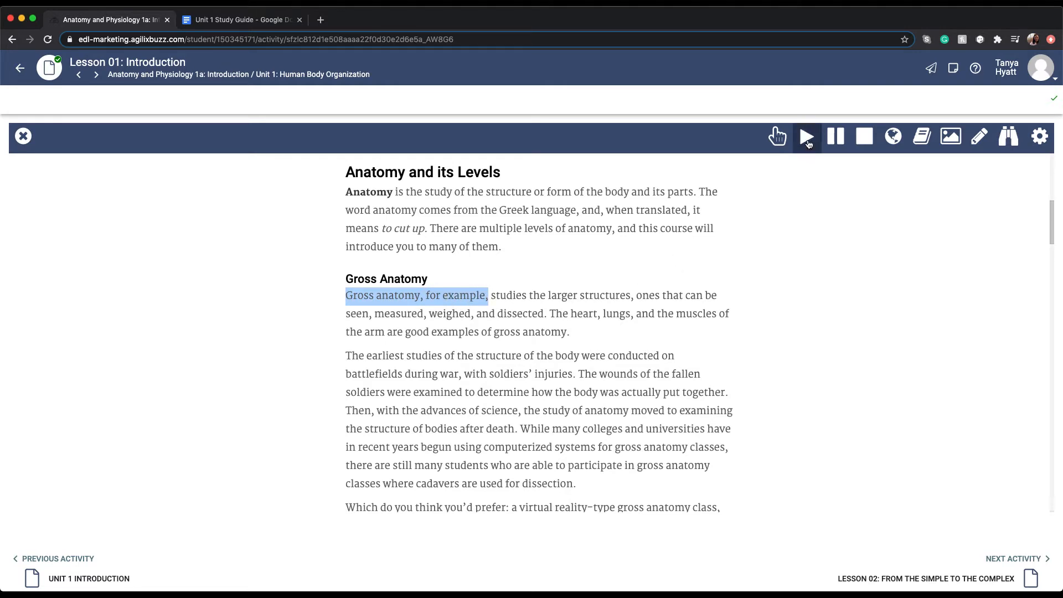
- Play the selected phrase “Gross anatomy, for example” aloud, then stop playback
left_click(806, 136)
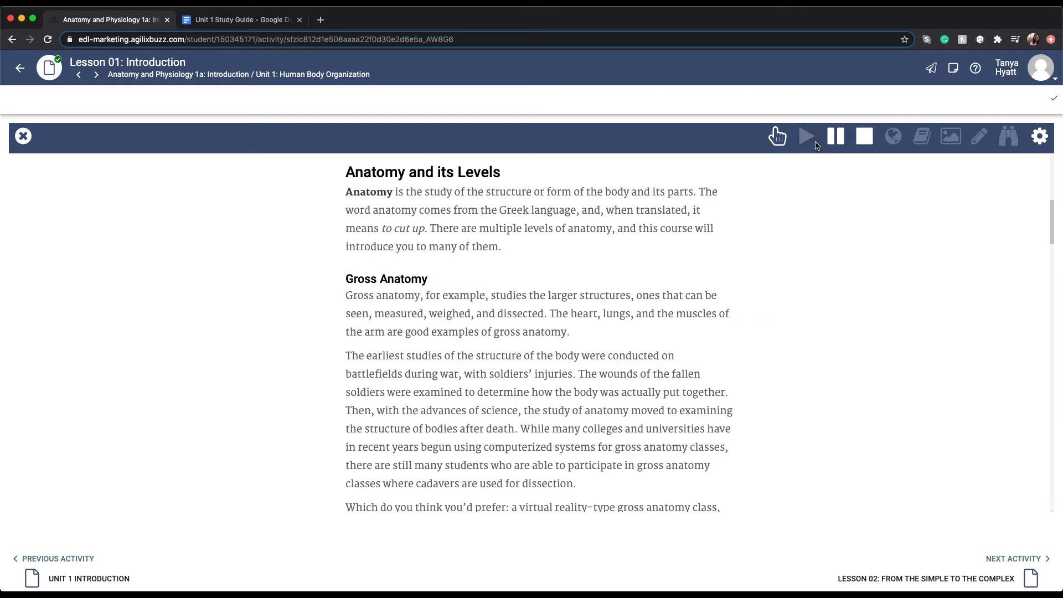
left_click(863, 136)
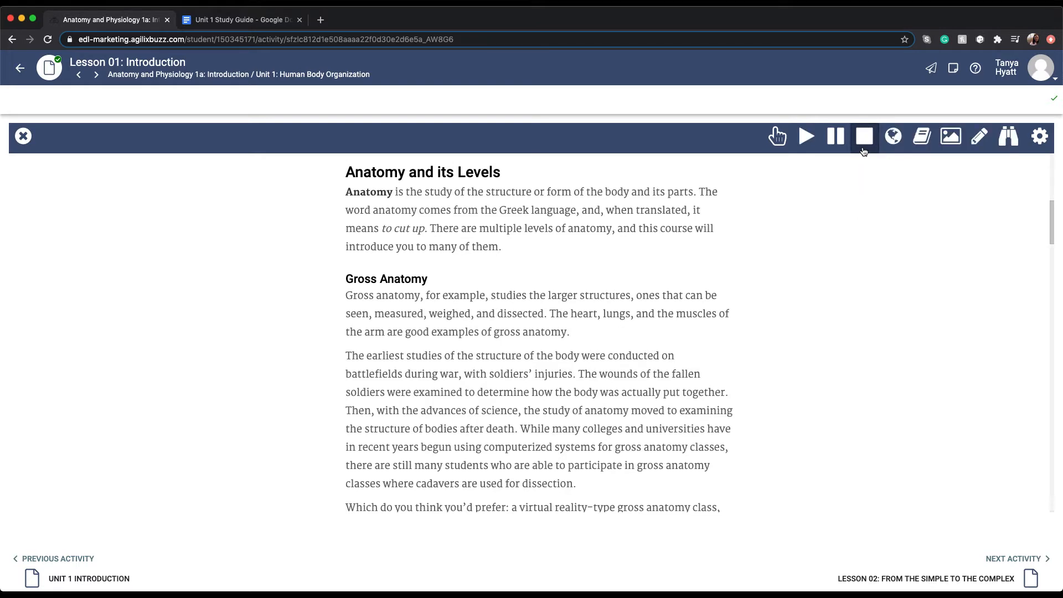
mouse_move(777, 135)
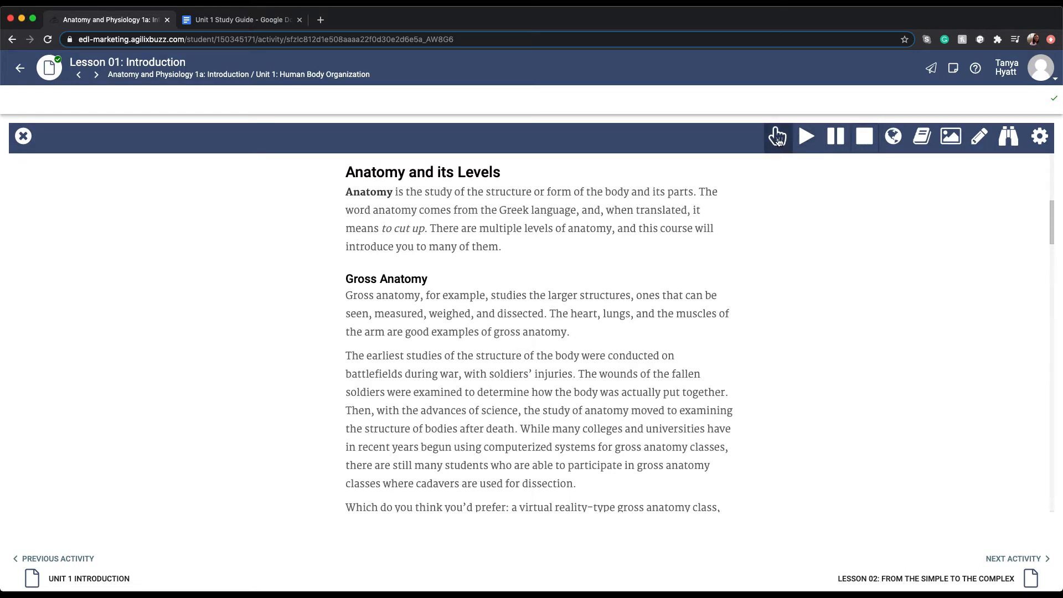
mouse_move(777, 136)
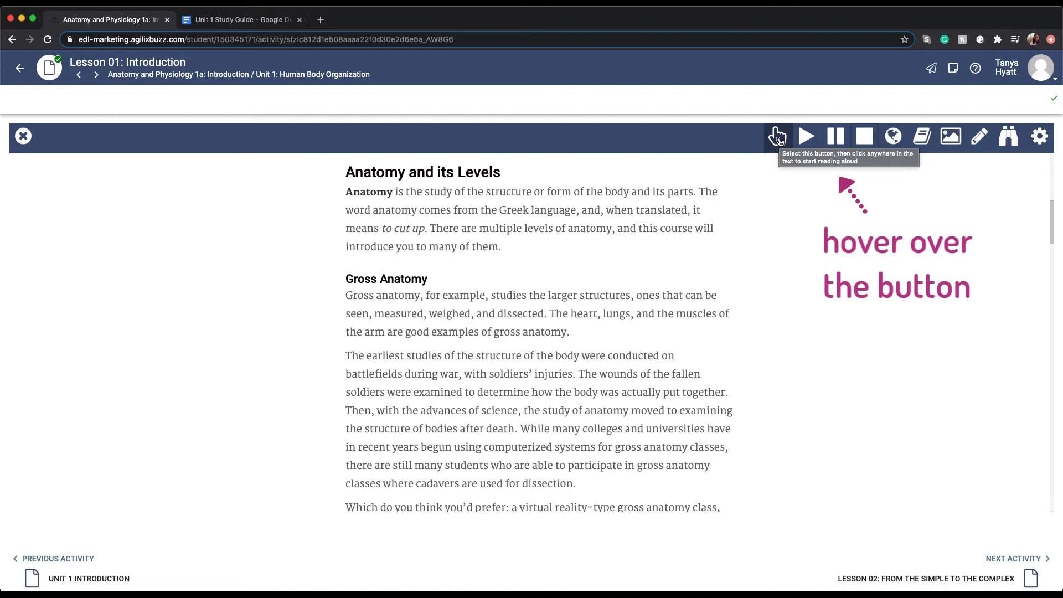
mouse_move(783, 169)
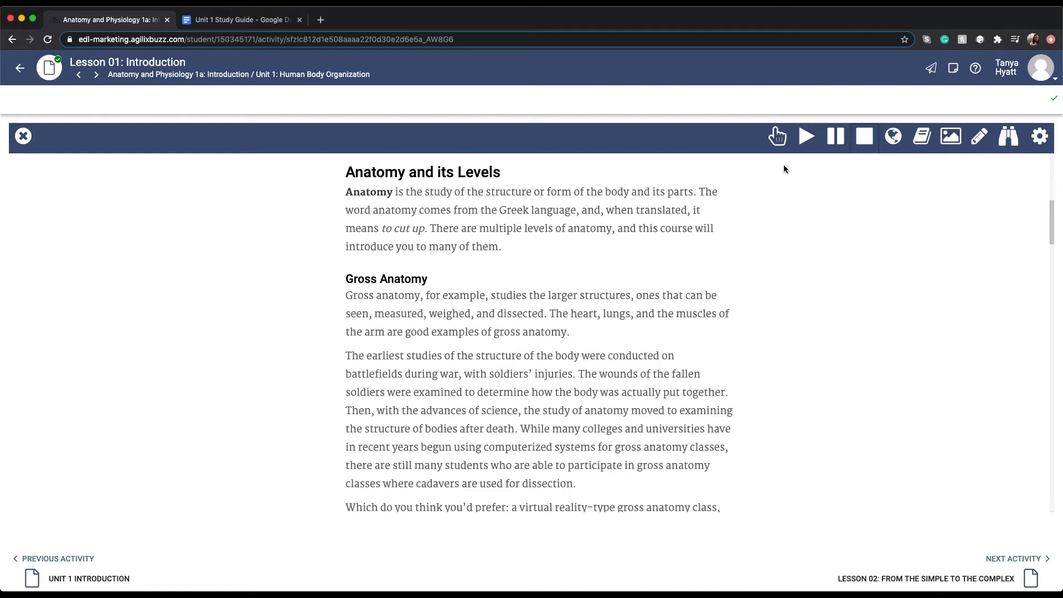
- Translate the word Anatomy to Spanish, hear Anatomía spoken, then close the Translate popup
left_click(893, 136)
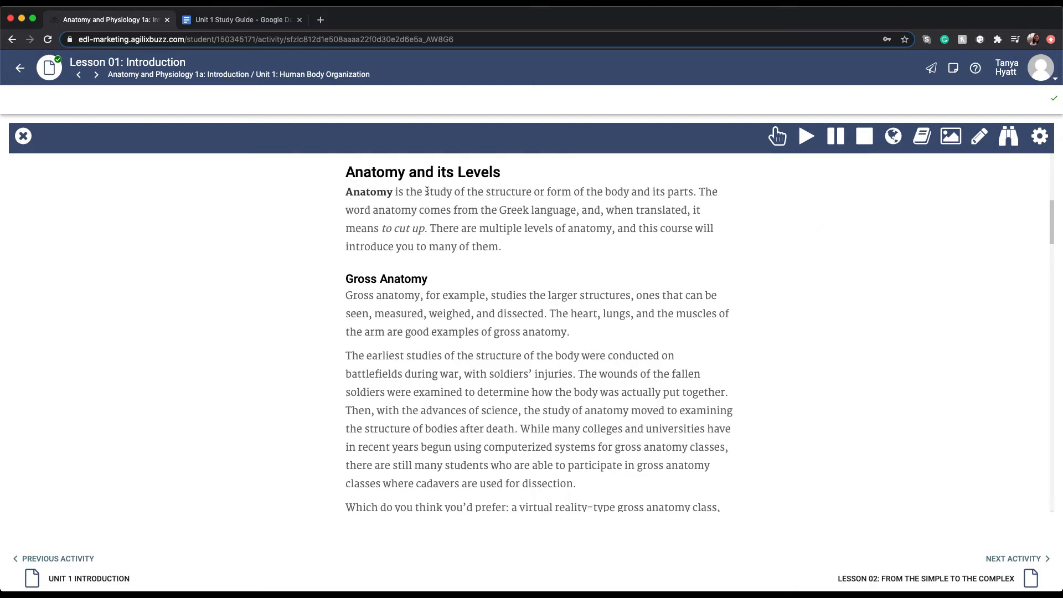
double_click(368, 192)
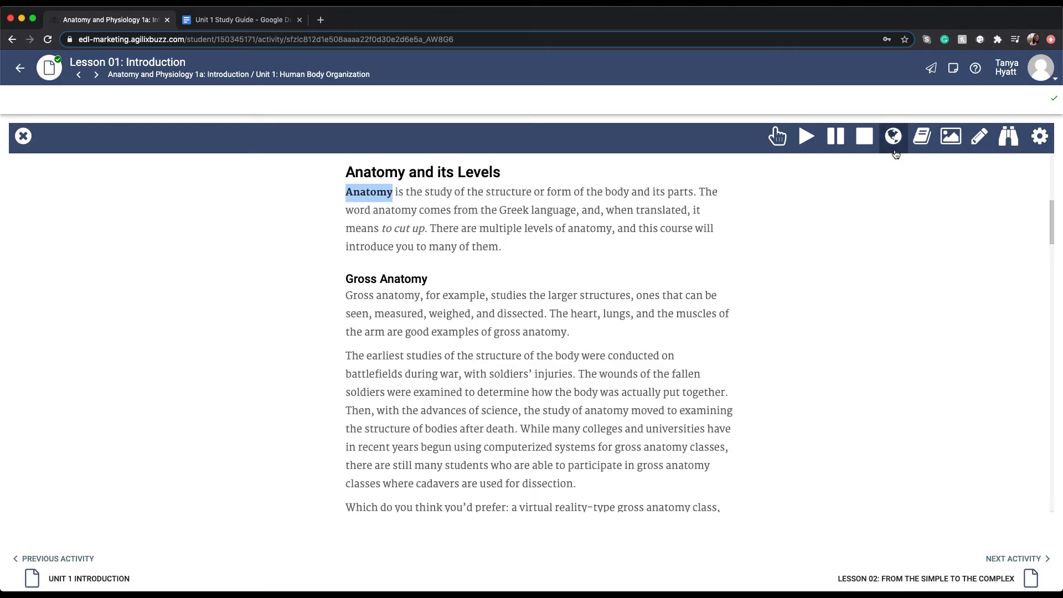
left_click(893, 136)
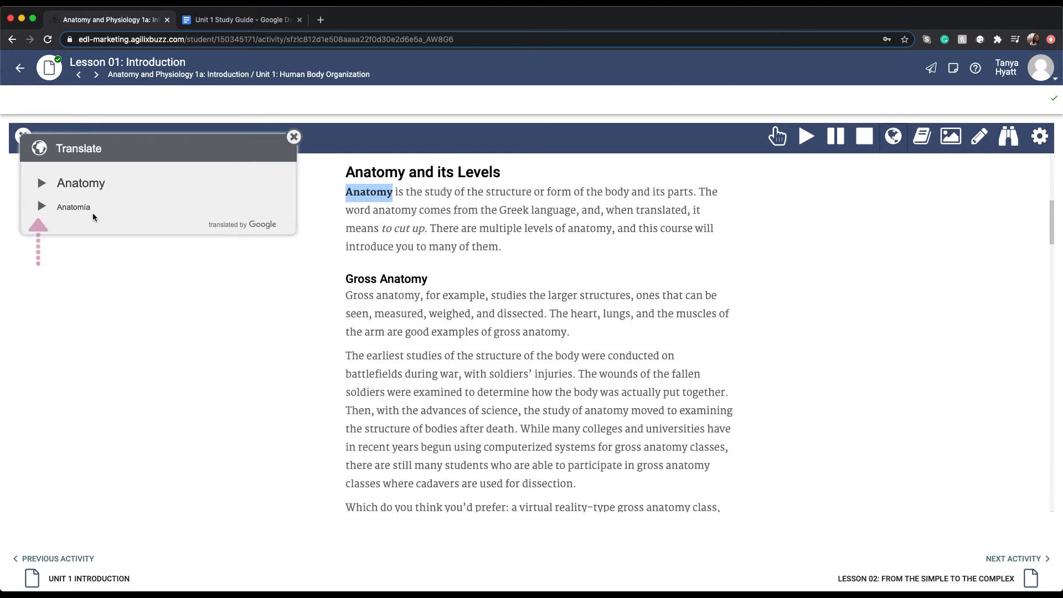
left_click(41, 207)
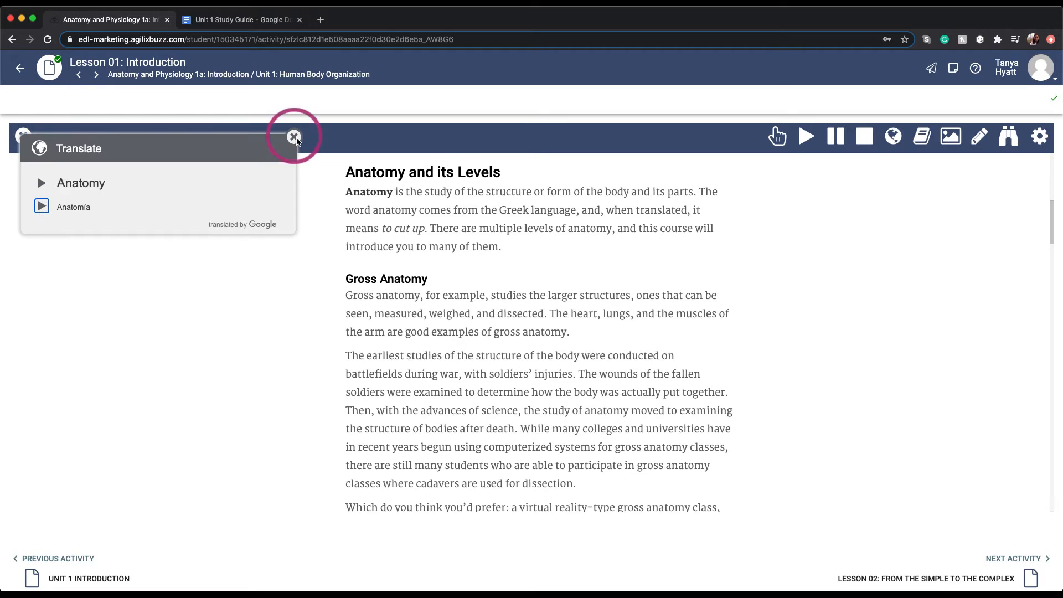
left_click(293, 136)
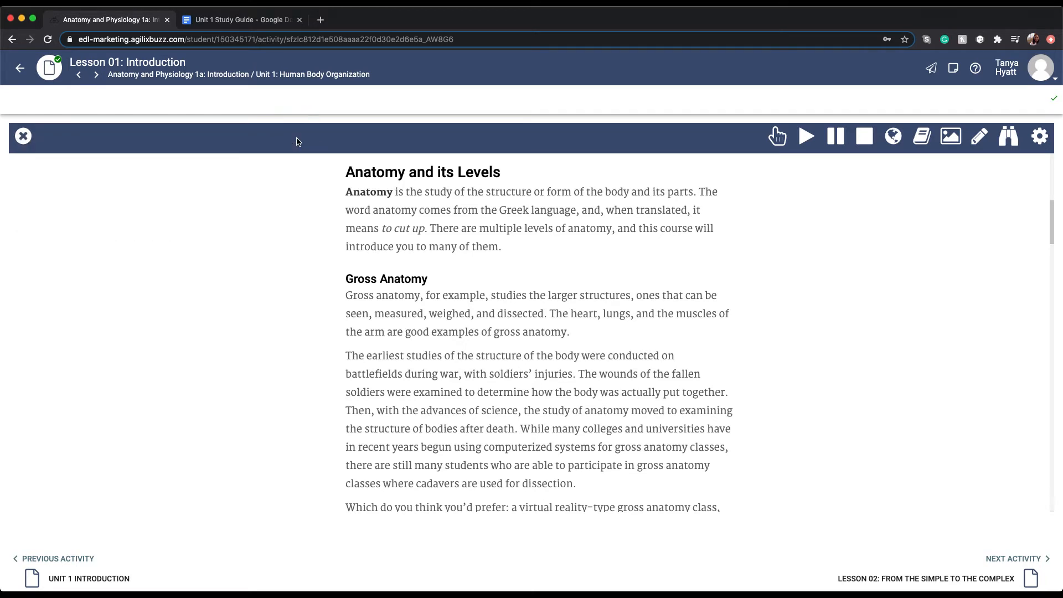
mouse_move(343, 196)
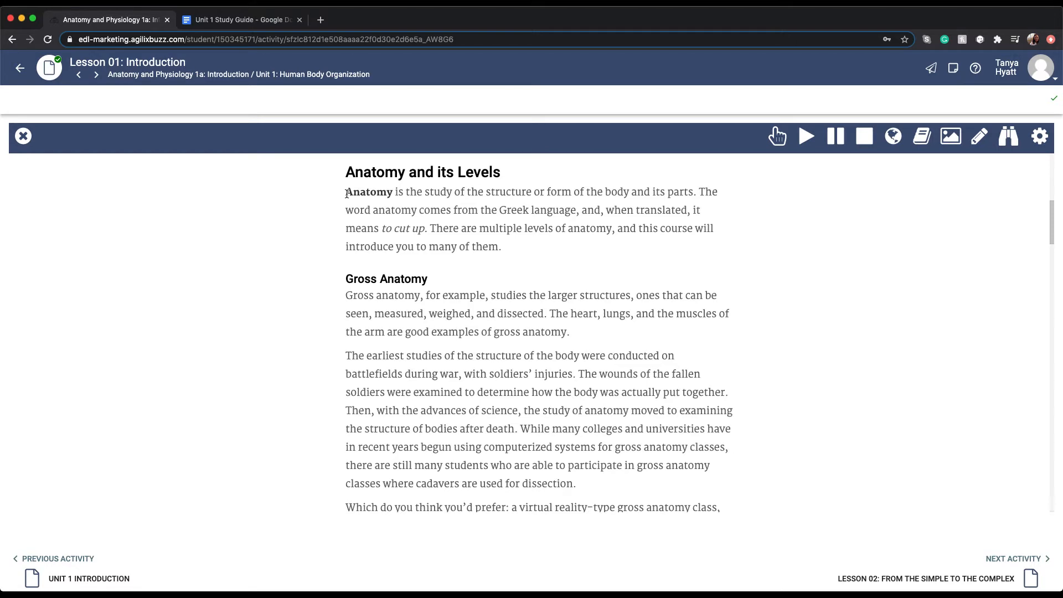
- Look up Microscopic in the dictionary, hear the first definition, then close the popup
scroll("down", 3)
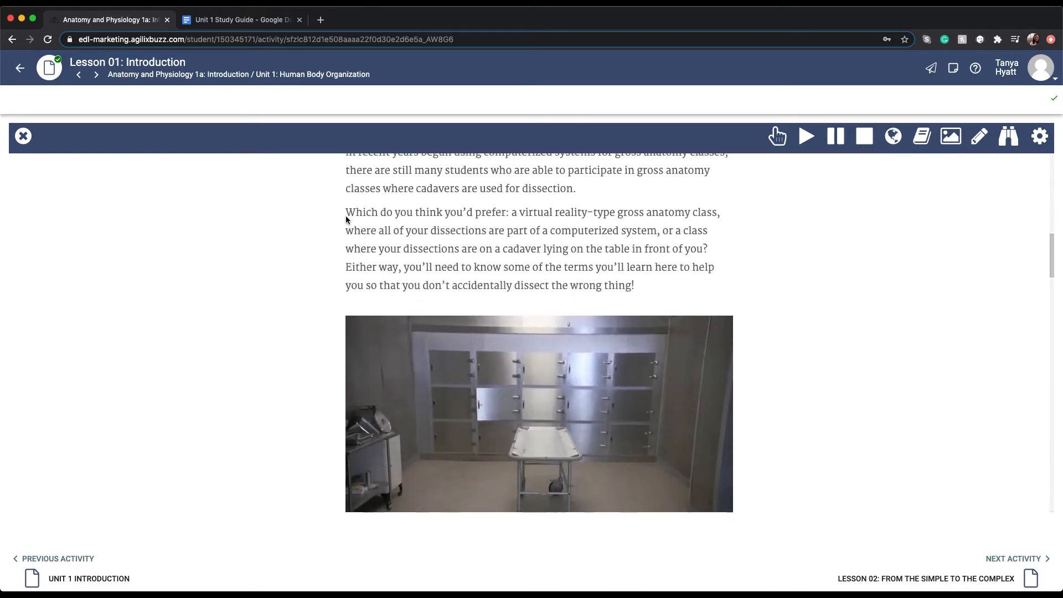
scroll("down", 3)
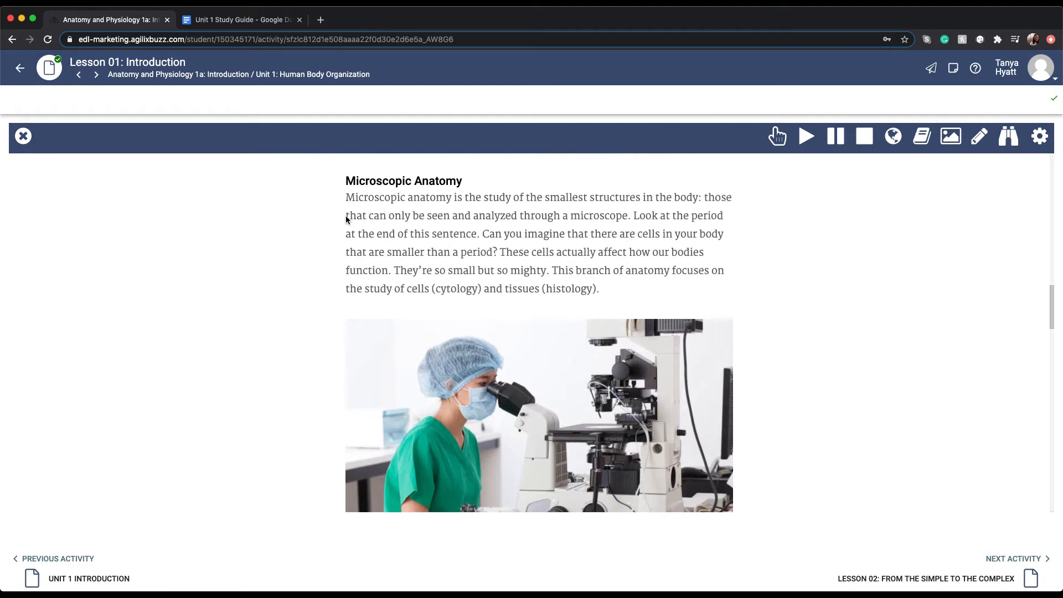
double_click(376, 197)
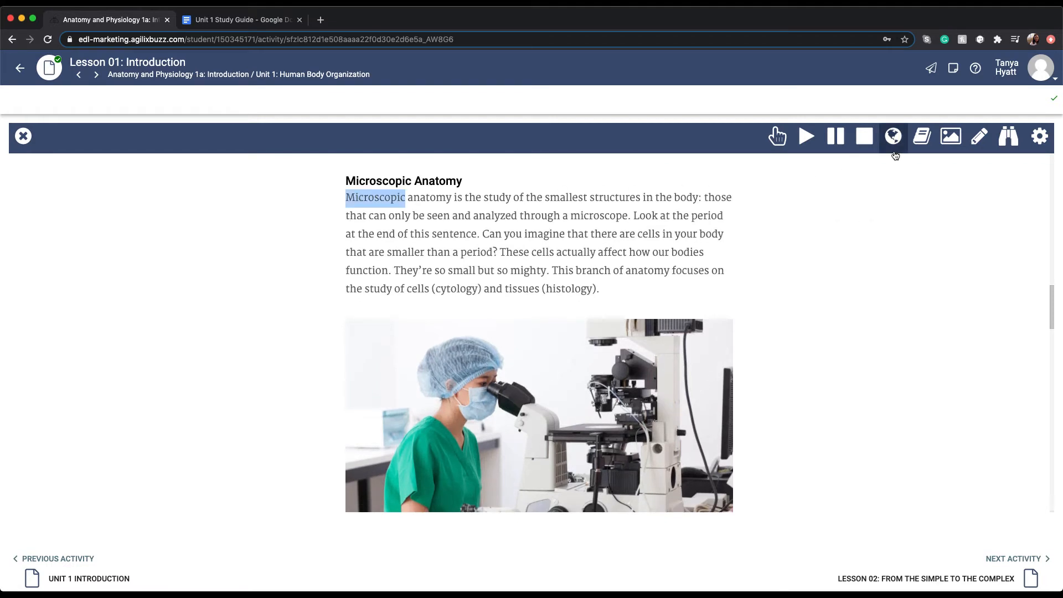
left_click(921, 135)
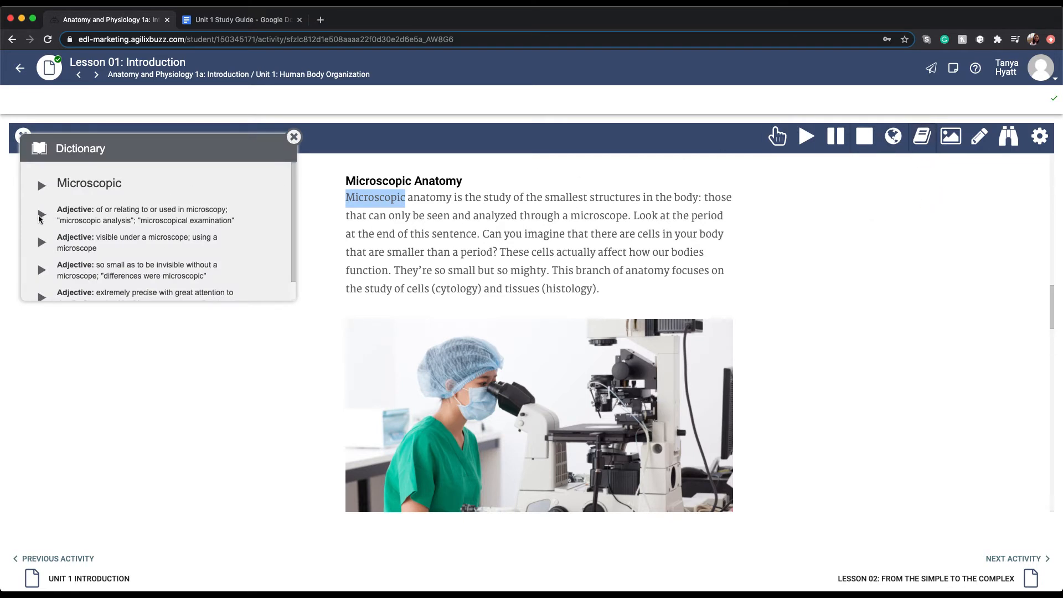
left_click(41, 214)
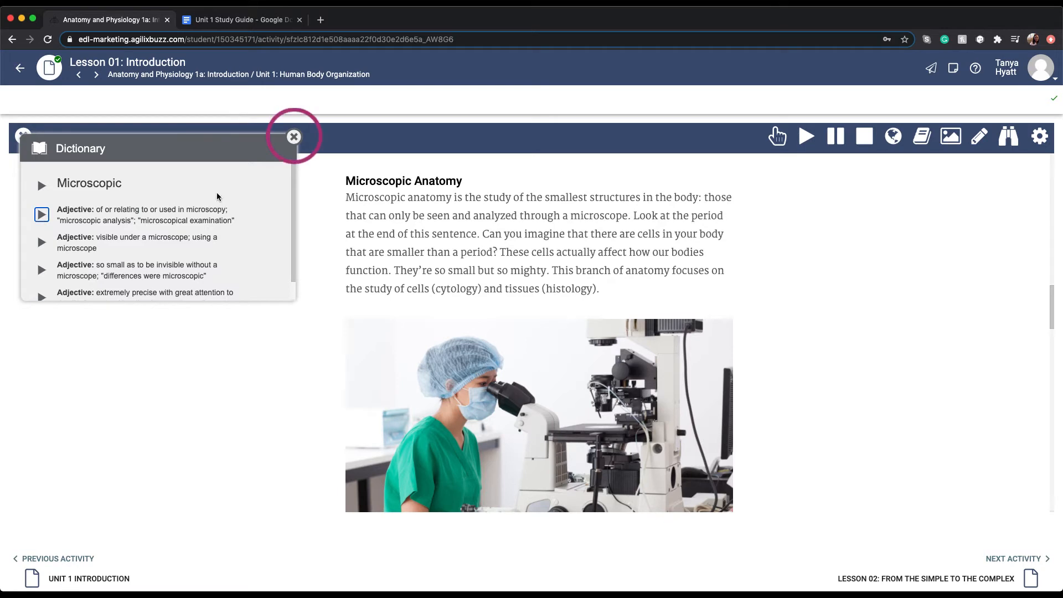
left_click(294, 136)
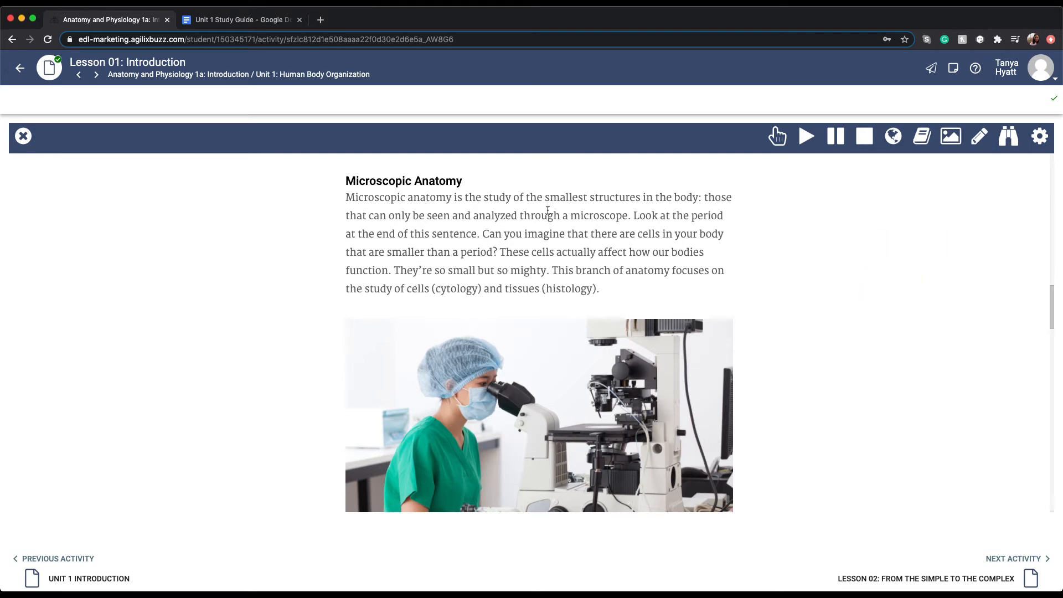
- Show Picture Dictionary images for the word microscope, then close the popup
double_click(599, 216)
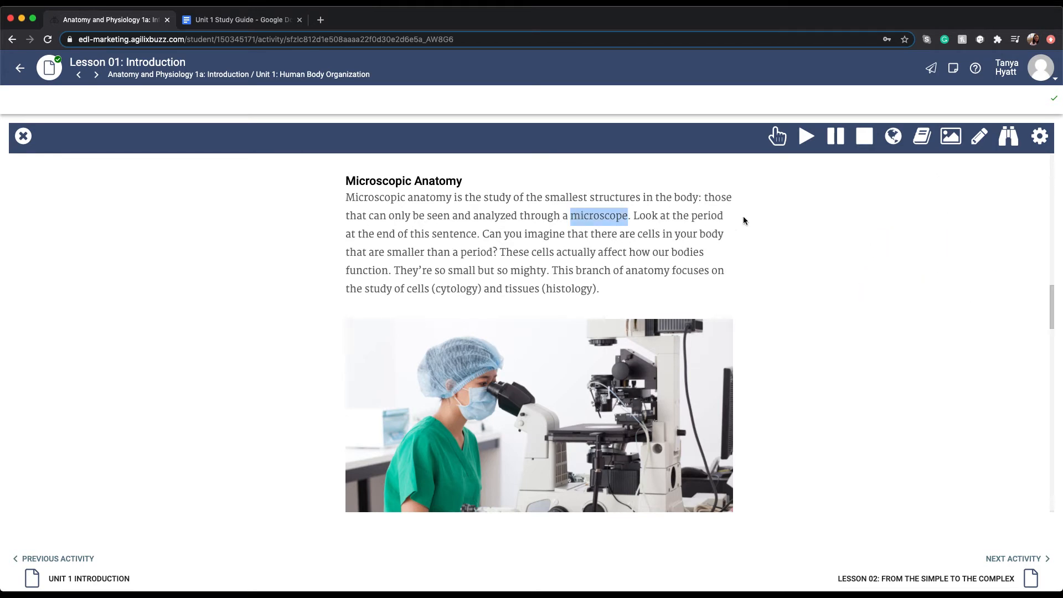
mouse_move(950, 135)
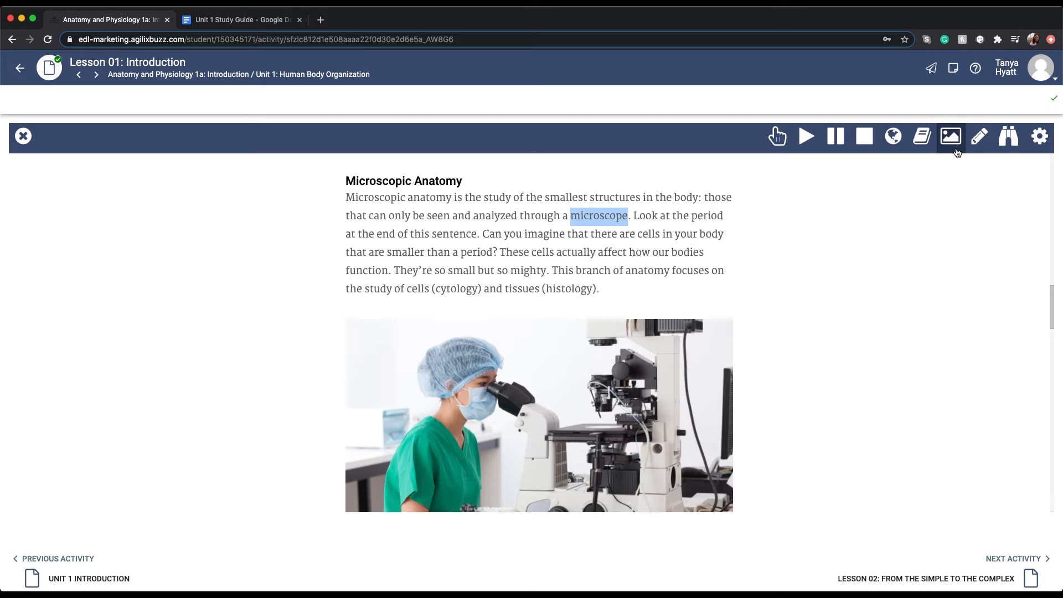
left_click(950, 136)
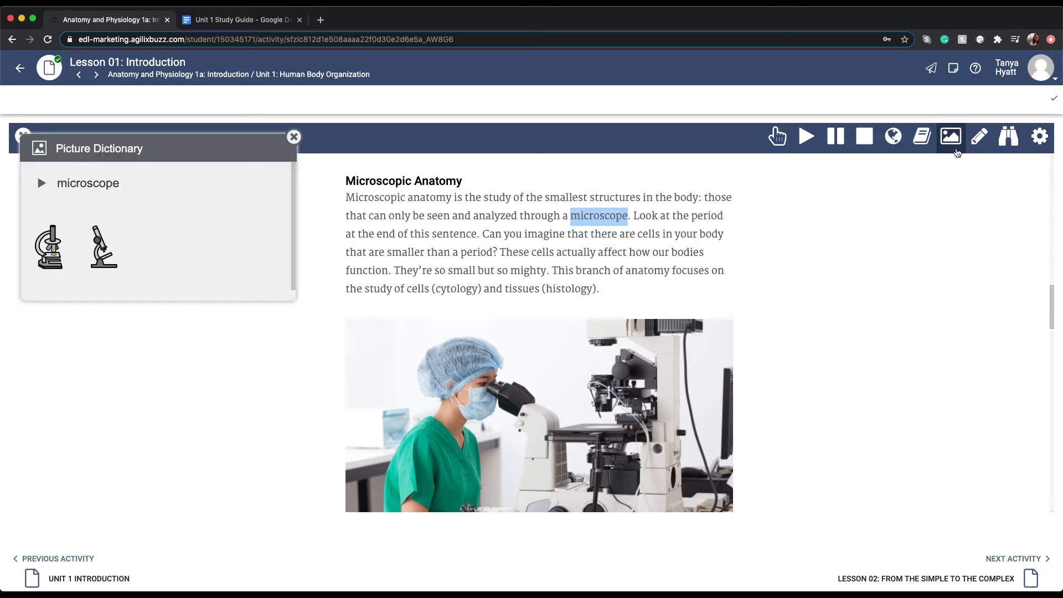
left_click(293, 136)
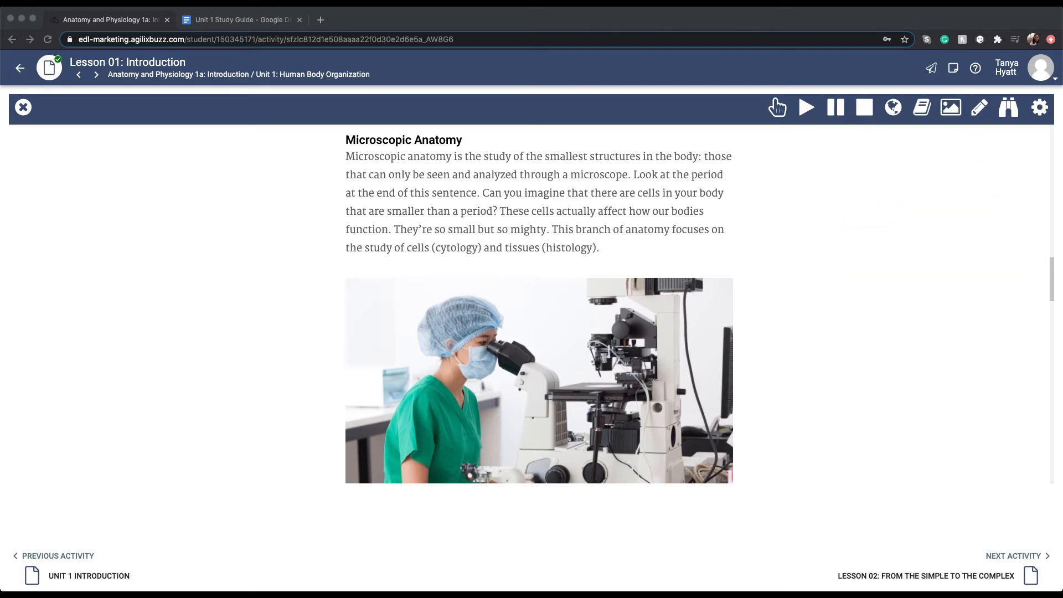
- Scroll to Systematic and Regional Anatomy and choose the cyan highlighter for the regional anatomy sentences
scroll("down", 3)
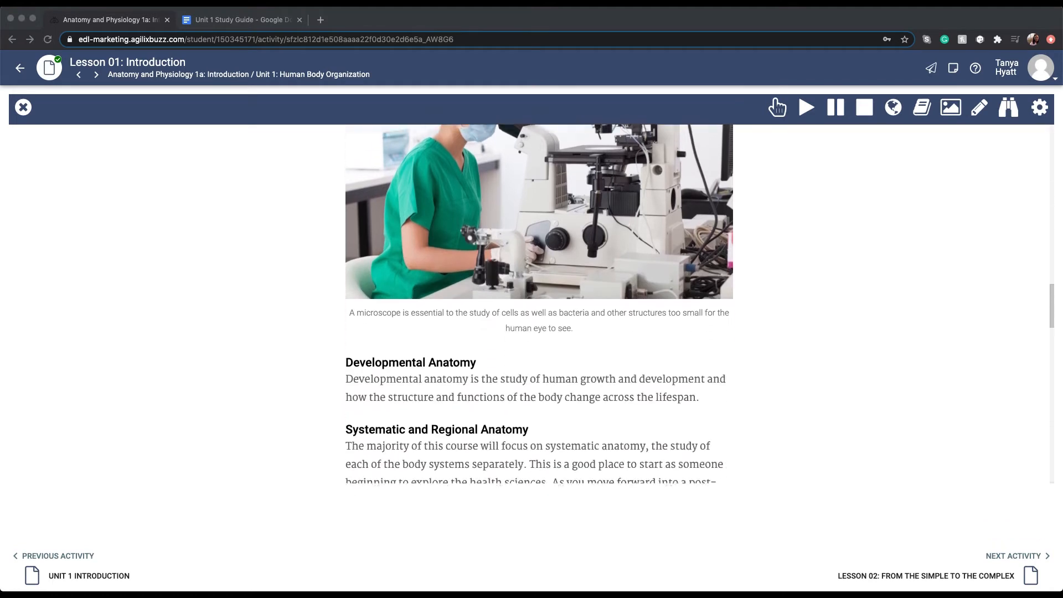
scroll("down", 3)
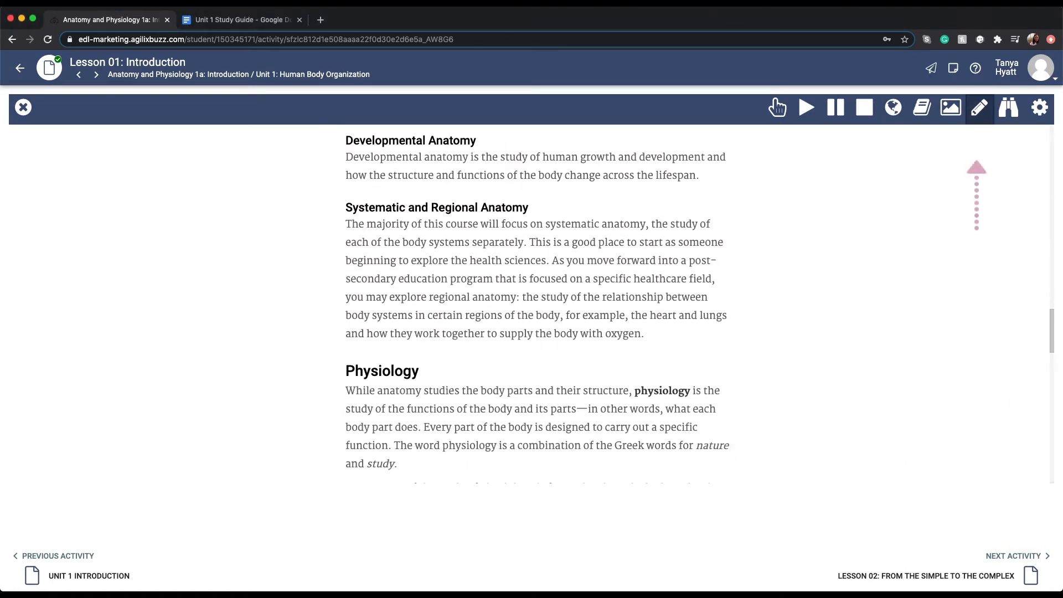
left_click(979, 108)
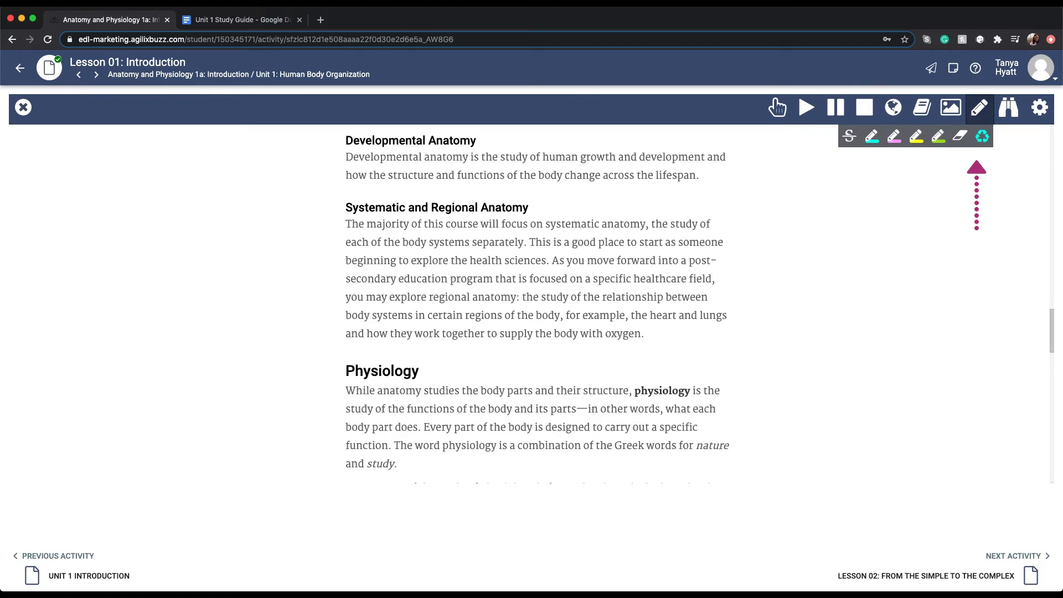
left_click(979, 107)
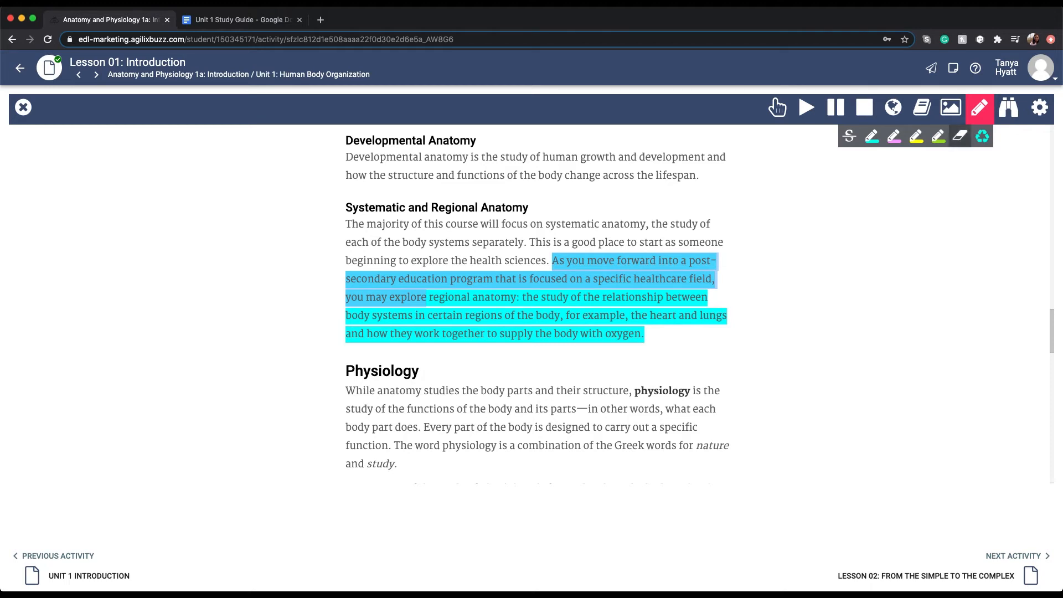
- Erase the highlight's opening words, strike through Physiology, and open Collect Highlights
left_click(959, 136)
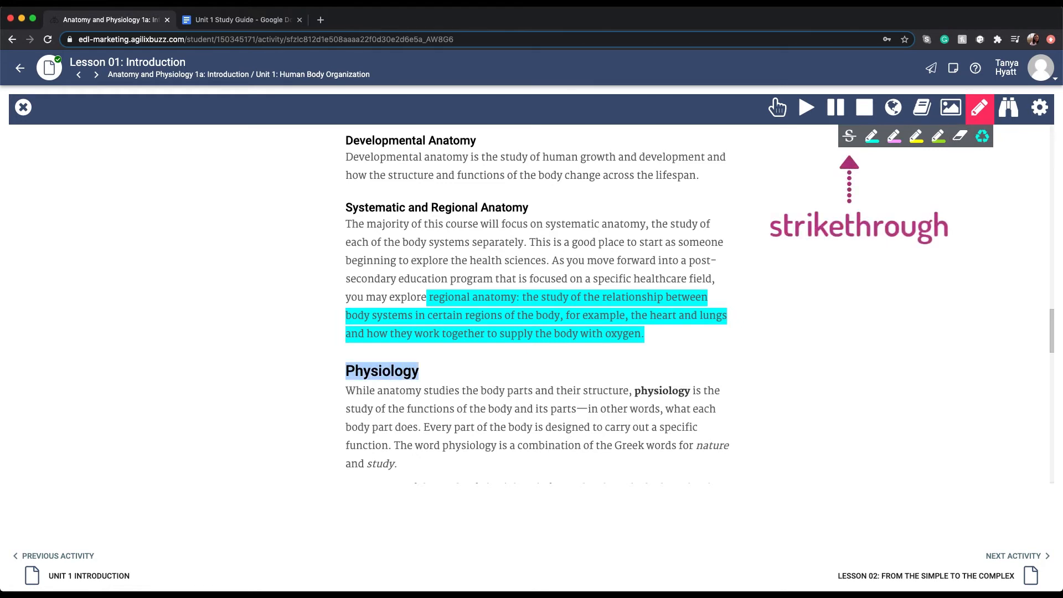
left_click(848, 136)
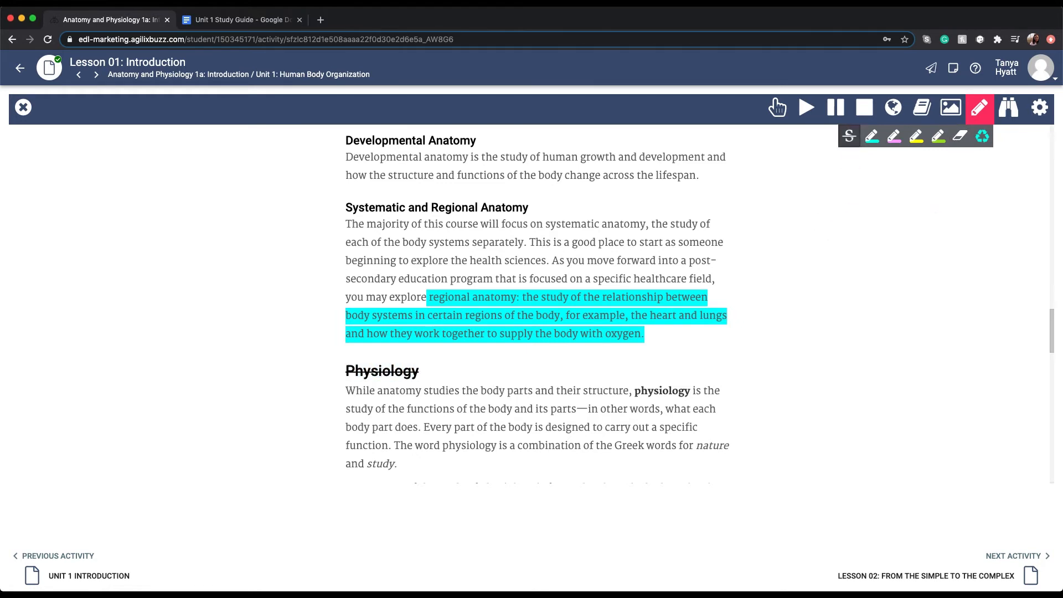
left_click(848, 135)
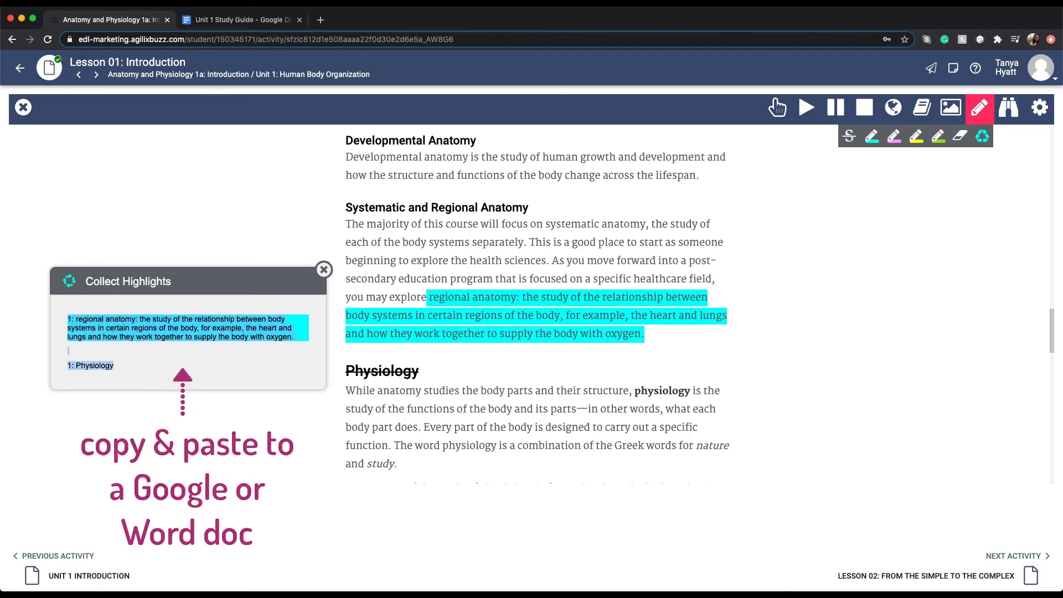
- Paste the highlights into the Unit 1 Study Guide Google Doc and return to the lesson tab
left_click(239, 19)
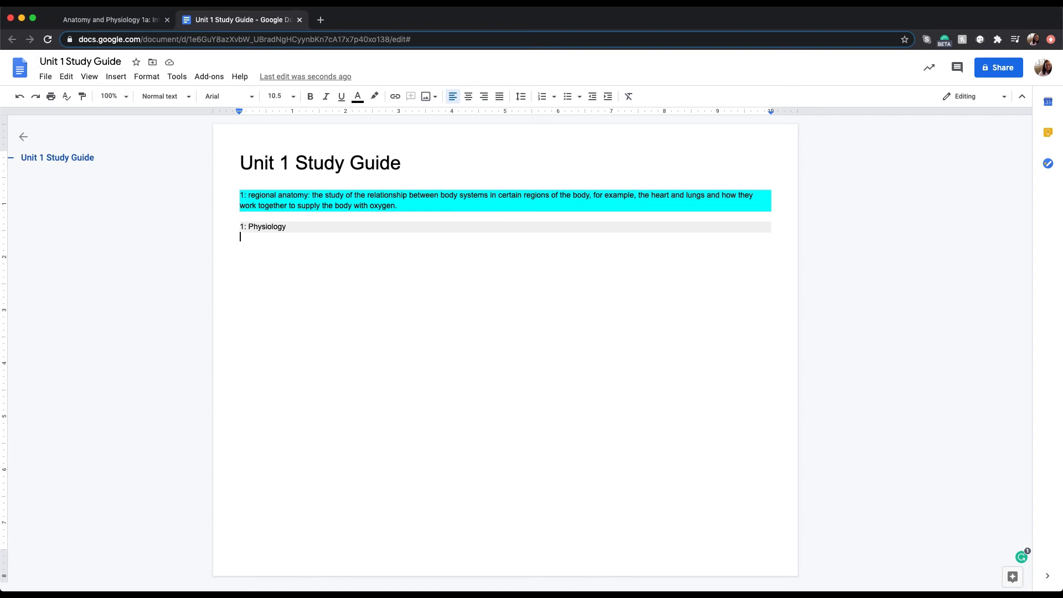
left_click(109, 18)
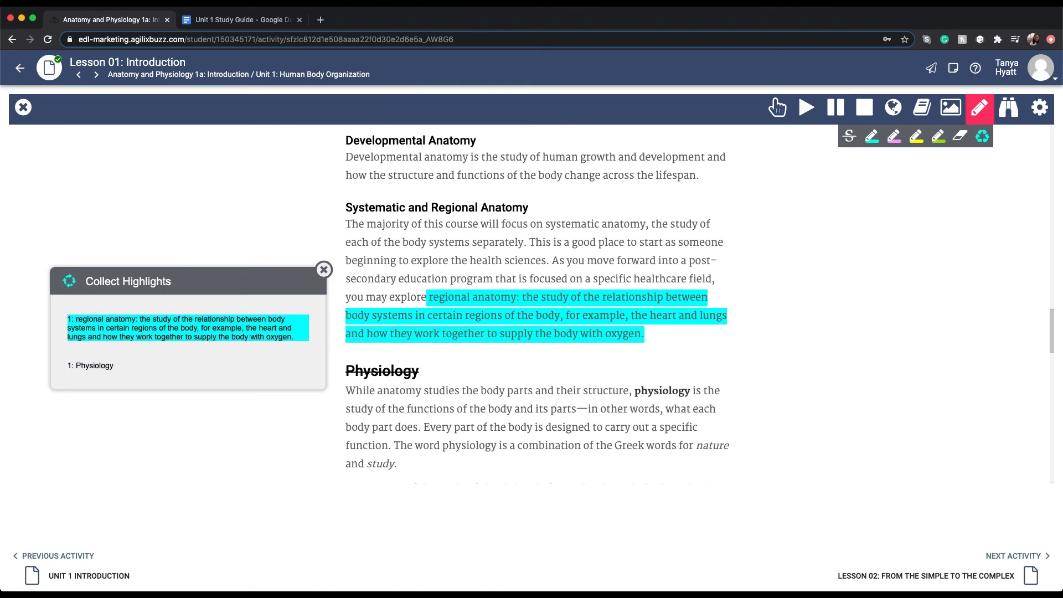
- Close the Collect Highlights list and scroll the lesson down to The Two Together section
left_click(323, 271)
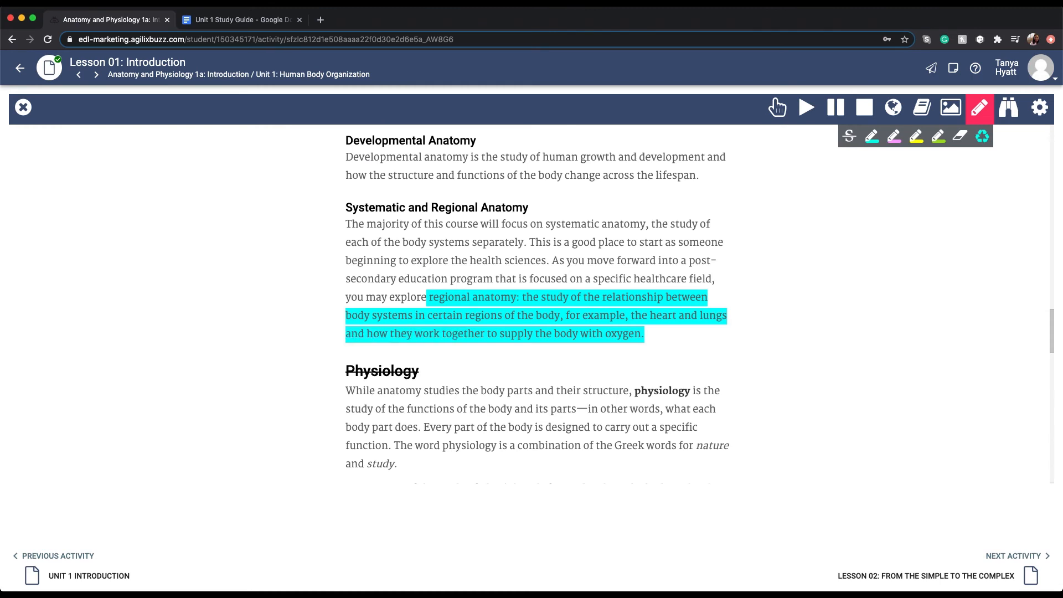
scroll("down", 3)
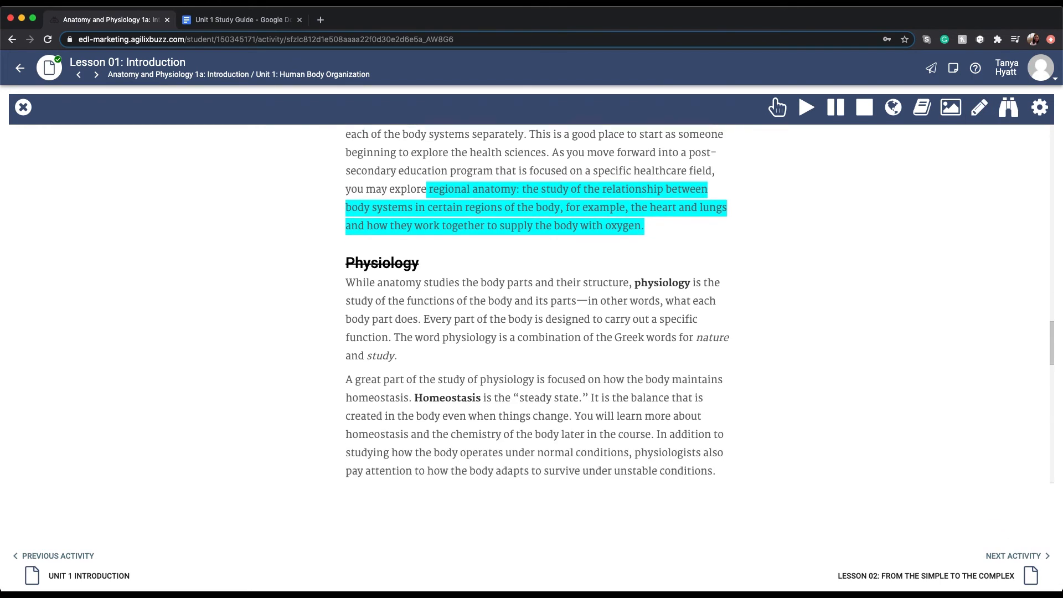
scroll("down", 3)
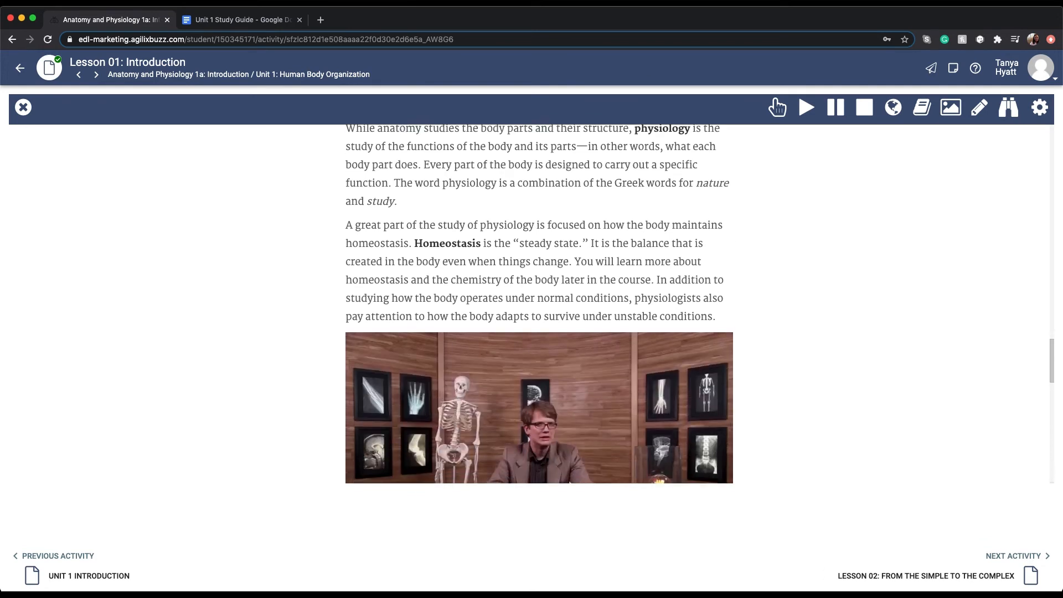
scroll("down", 3)
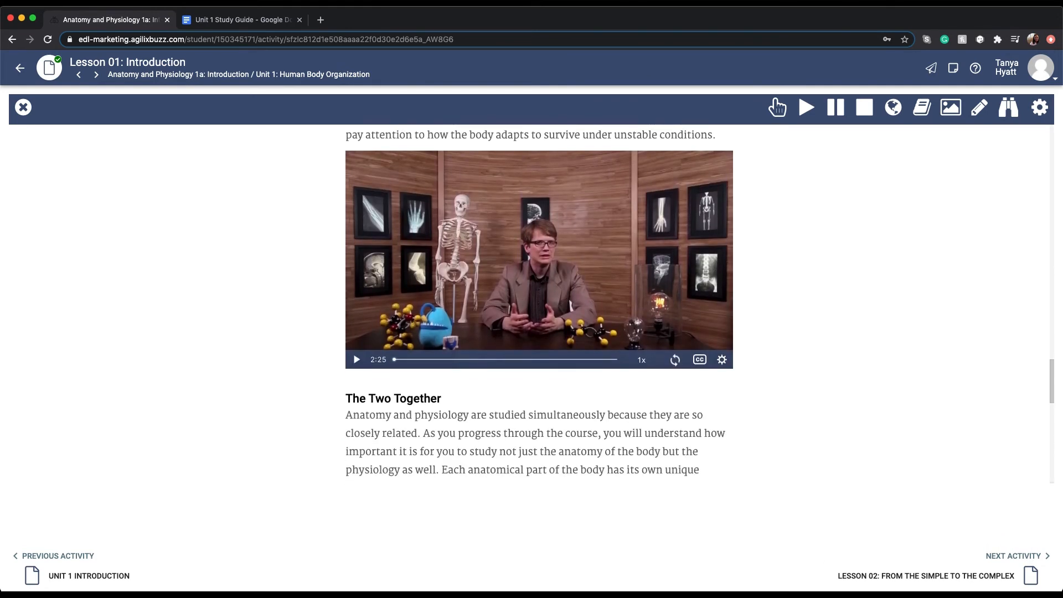
scroll("down", 3)
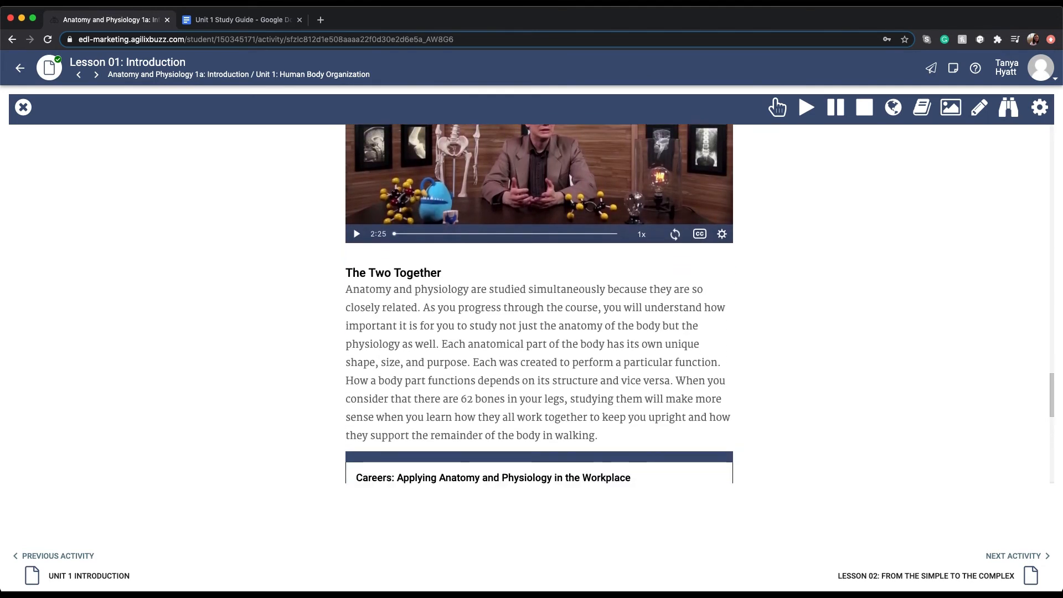
scroll("down", 3)
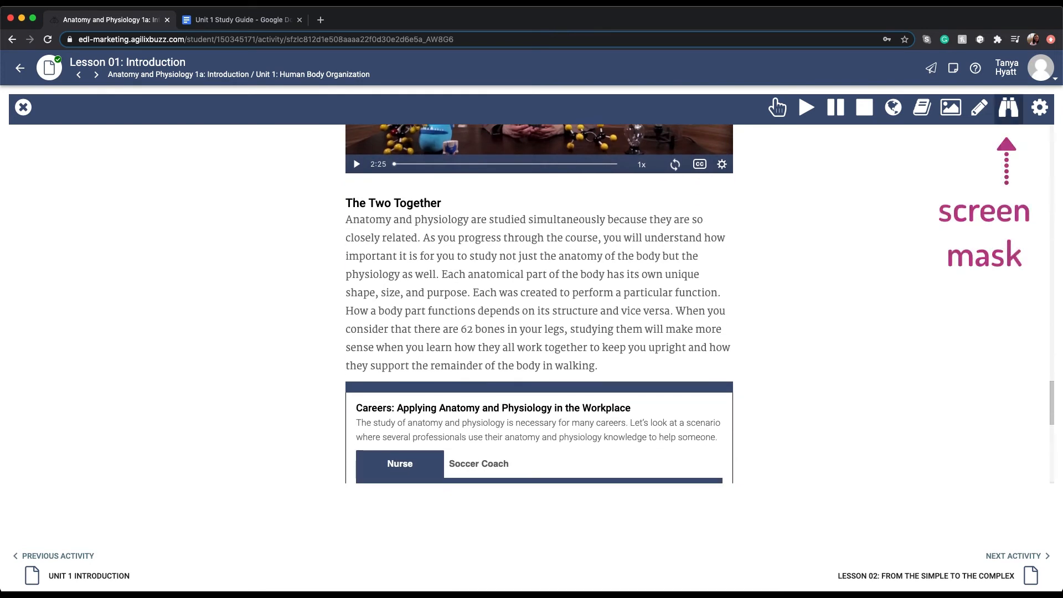
left_click(1008, 107)
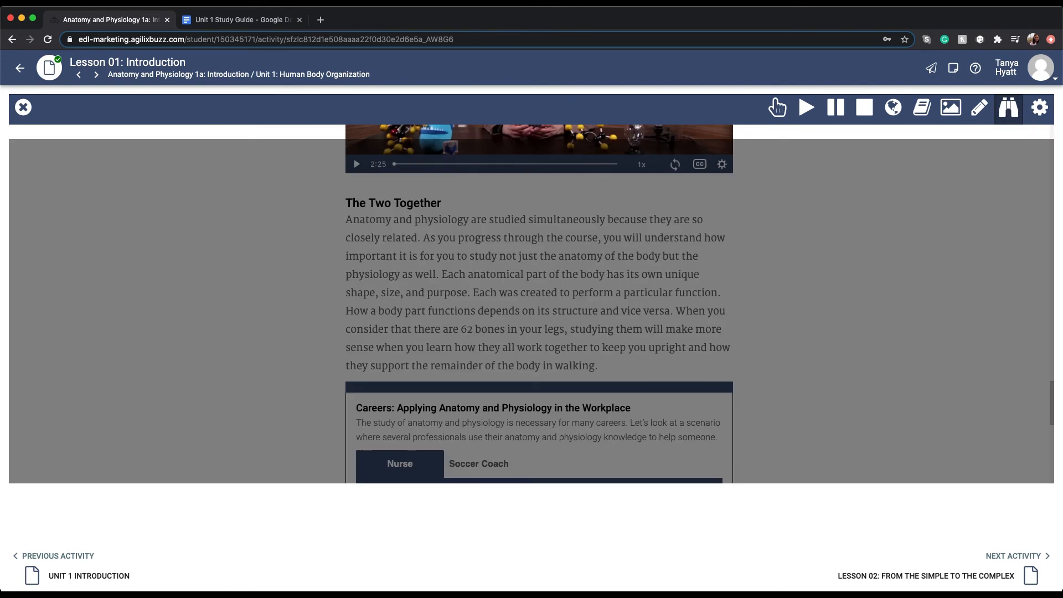
left_click(1007, 108)
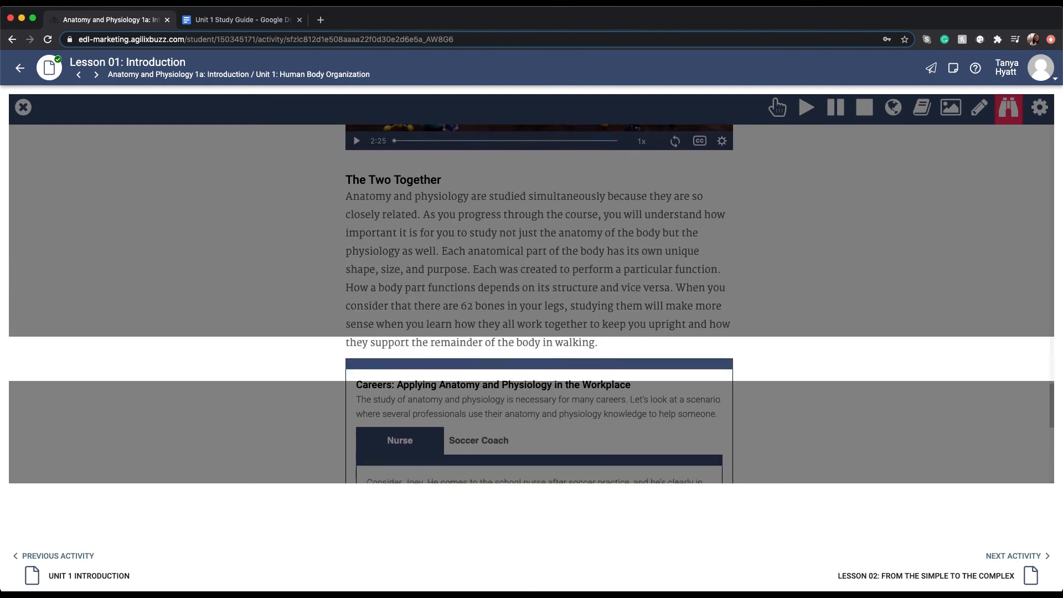
scroll("down", 3)
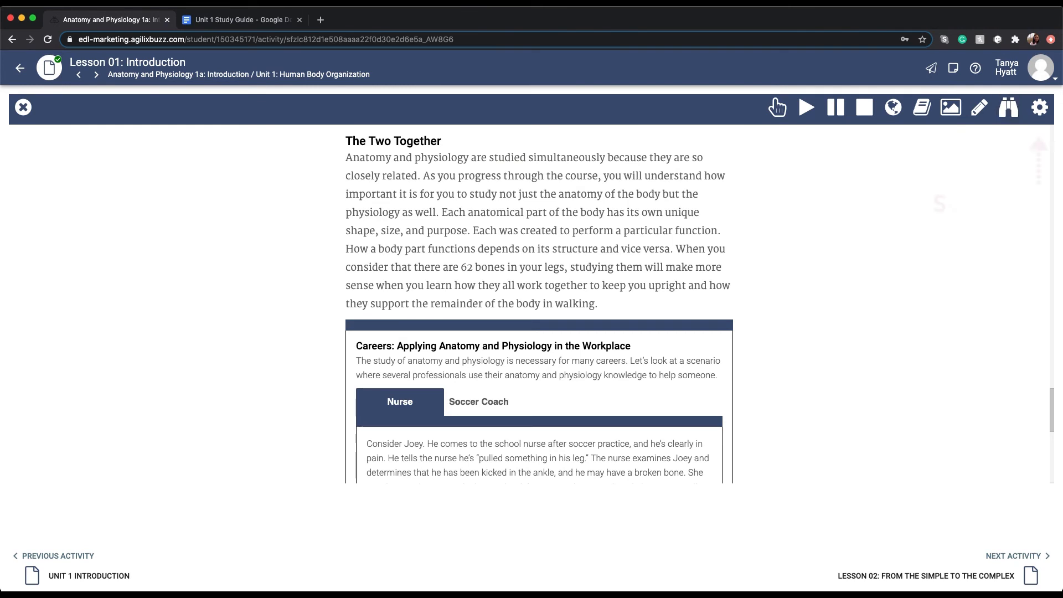
mouse_move(1040, 108)
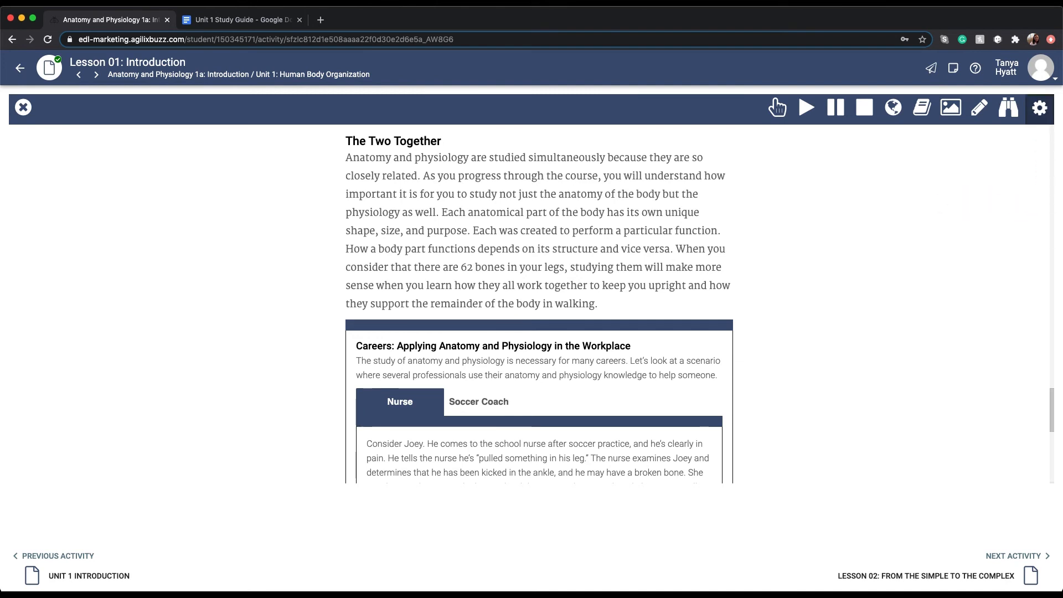
- Open the texthelp Settings from the gear icon and switch from Speech to the Translations options
left_click(1039, 108)
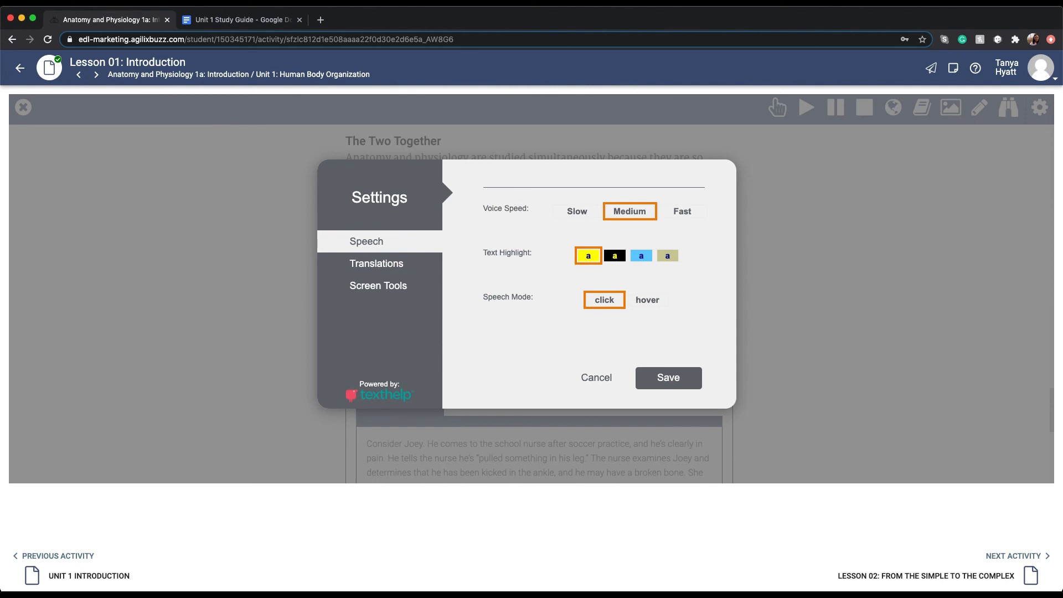
left_click(376, 263)
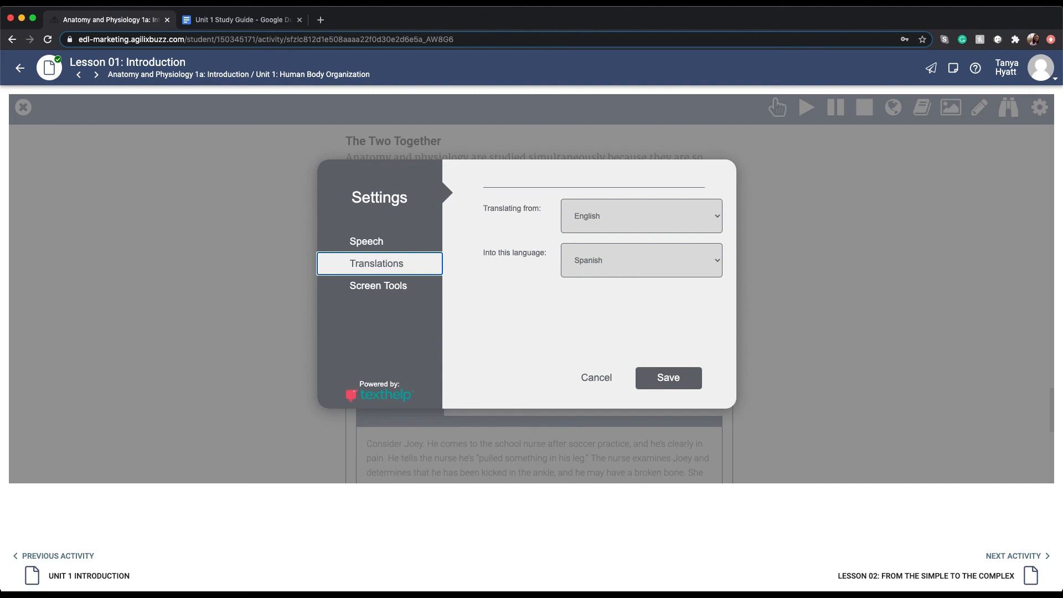
- Keep Spanish in the 'Into this language' list, then move on to the Screen Tools settings
left_click(640, 259)
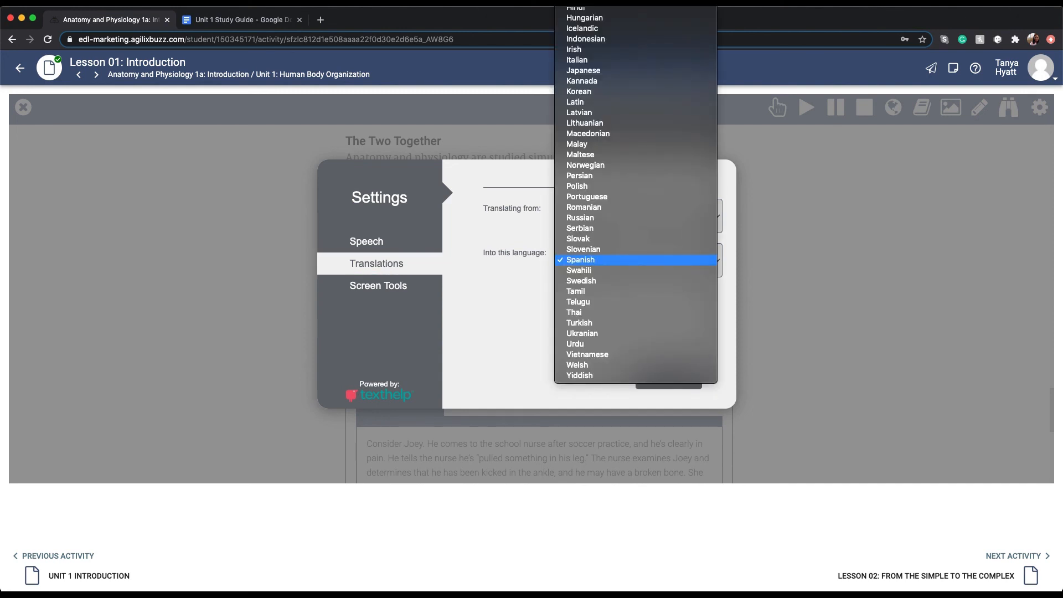
left_click(580, 259)
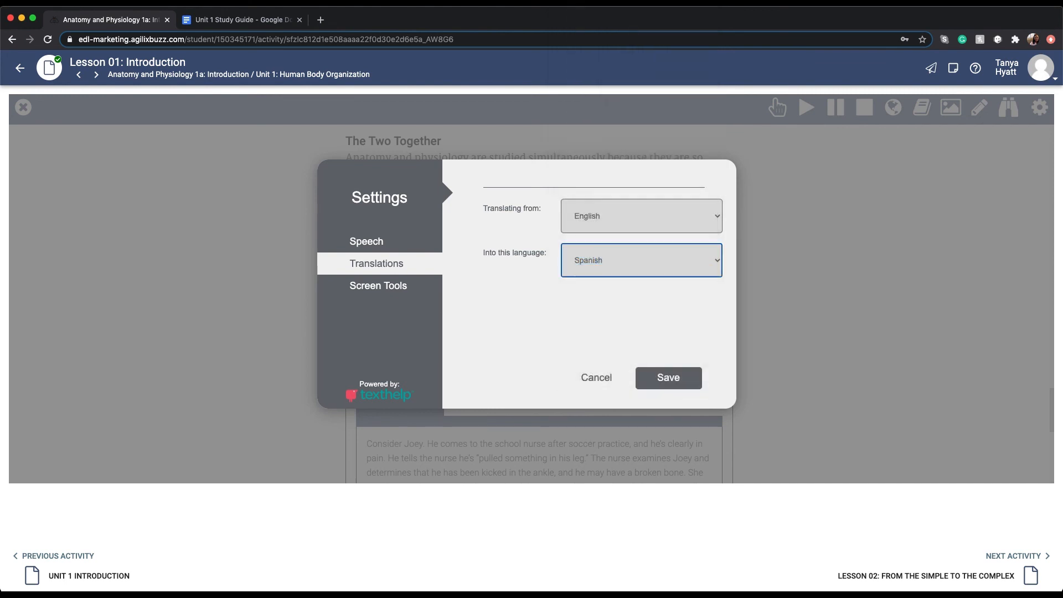
left_click(379, 285)
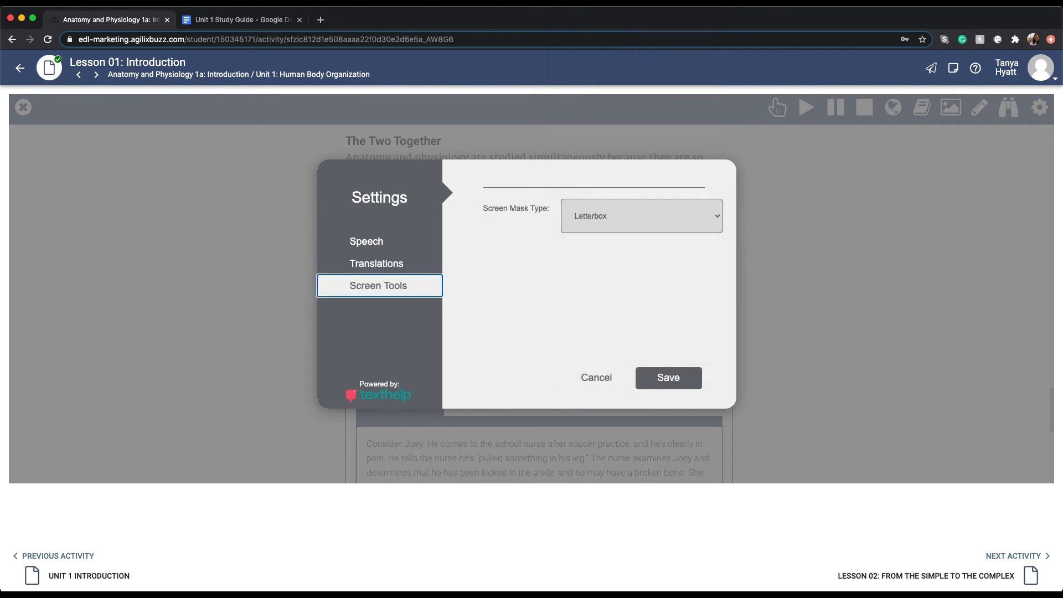
left_click(640, 216)
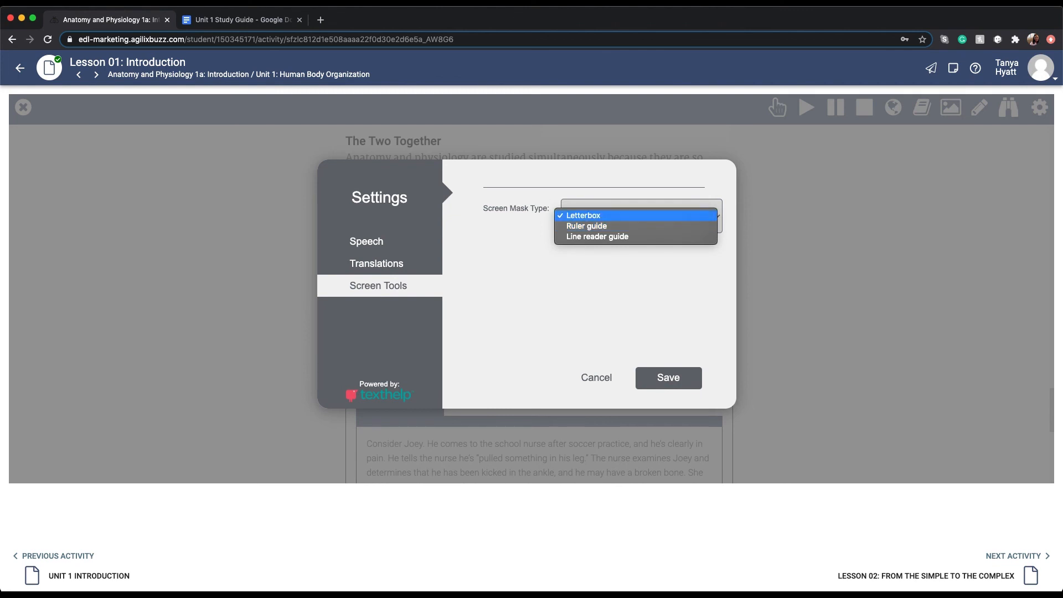
left_click(581, 216)
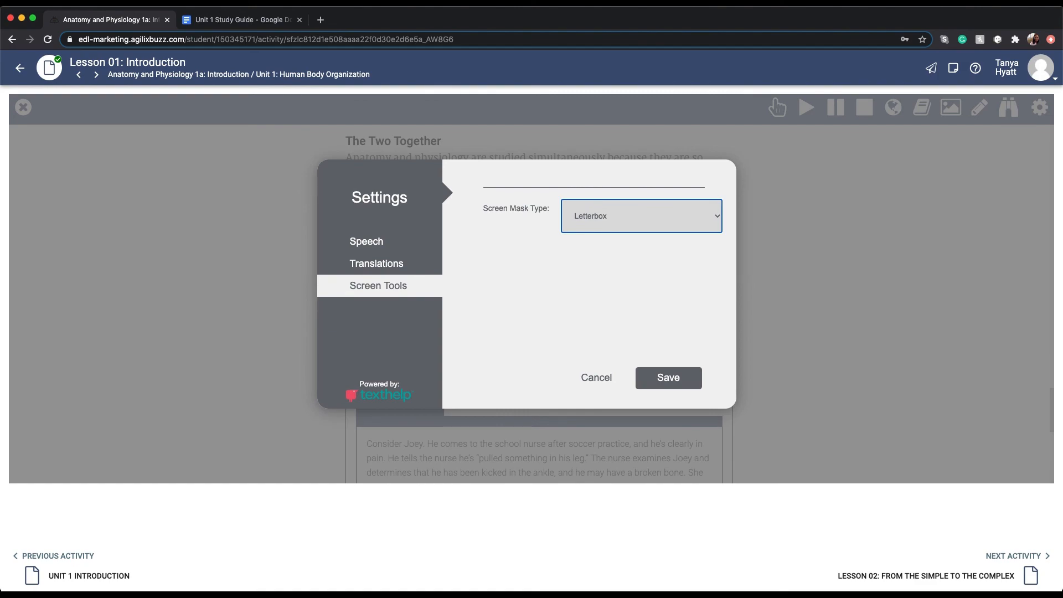